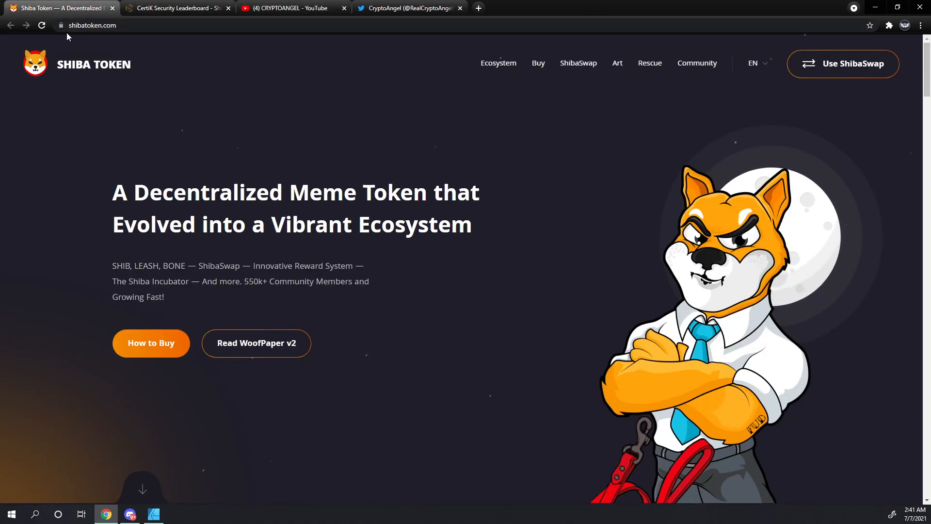
mouse_move(830, 82)
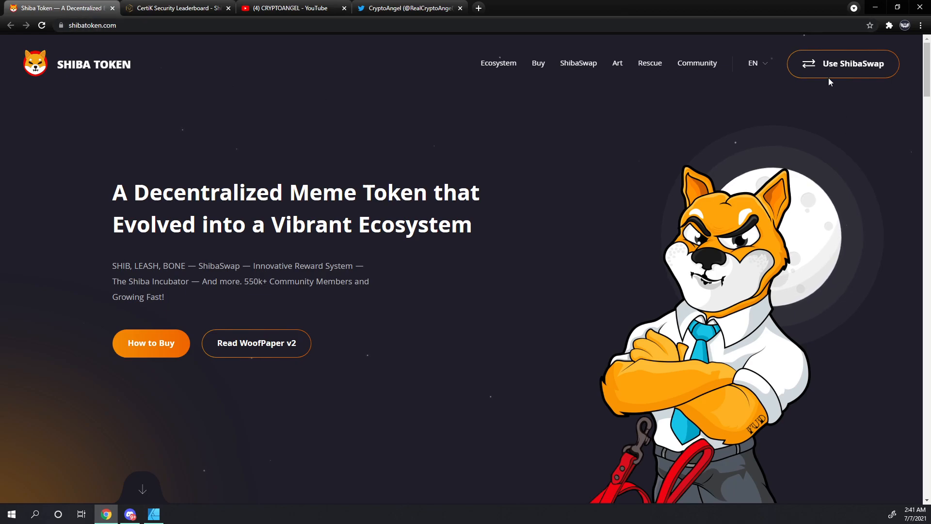
mouse_move(843, 64)
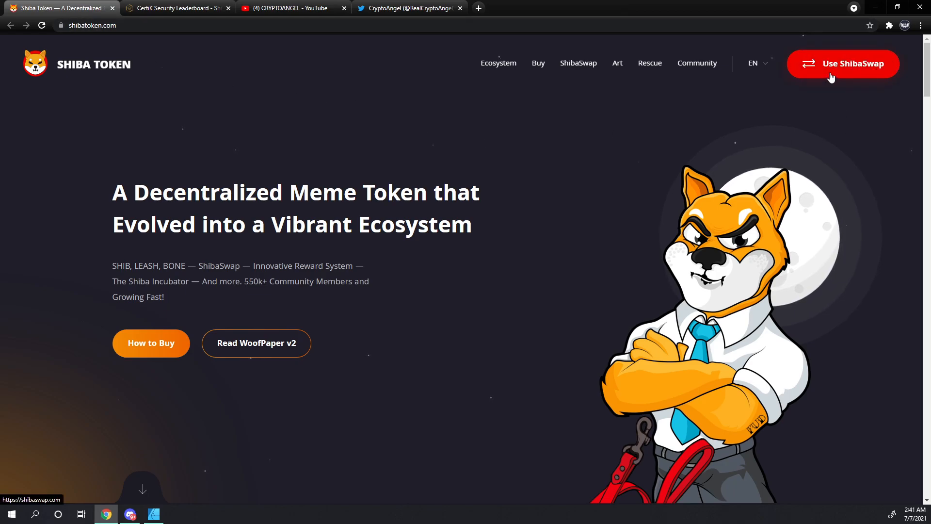
Step: Launch shibaswap.com in a new tab via the Shiba Token site's Use ShibaSwap button
click(843, 64)
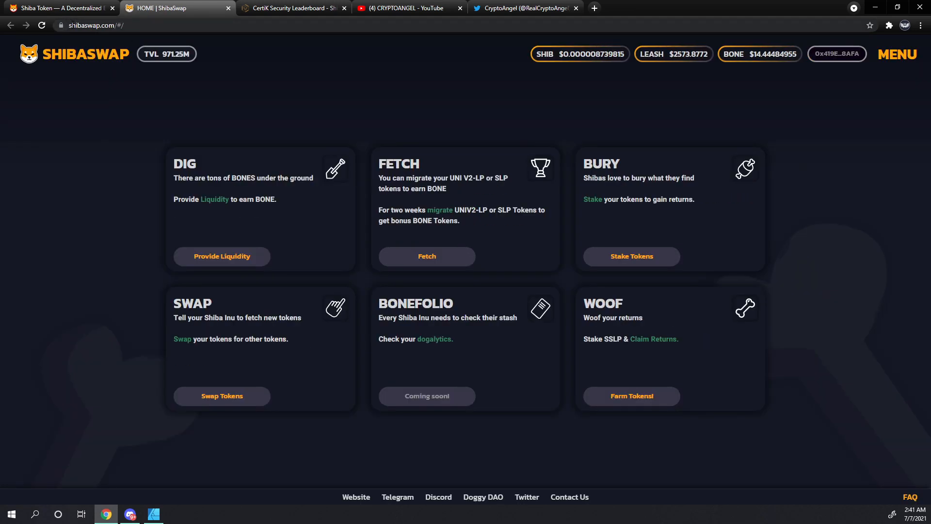
mouse_move(105, 53)
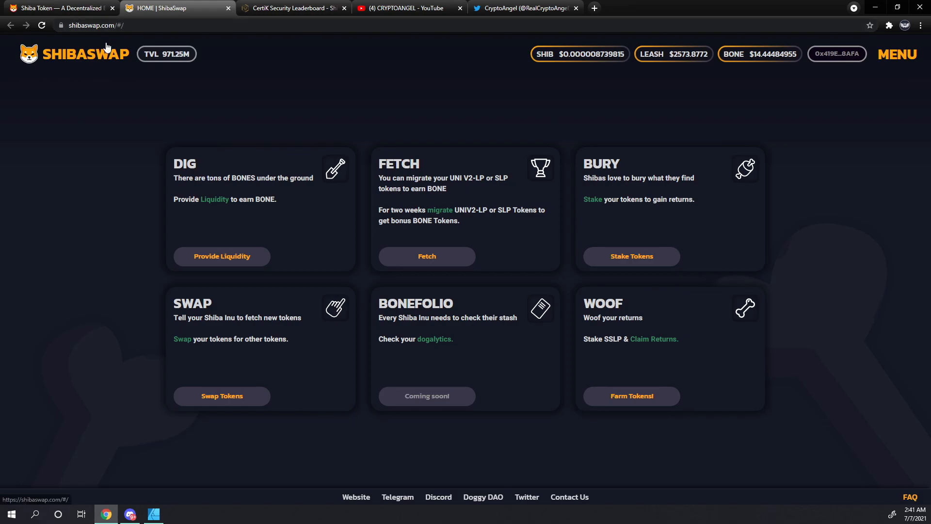
mouse_move(858, 97)
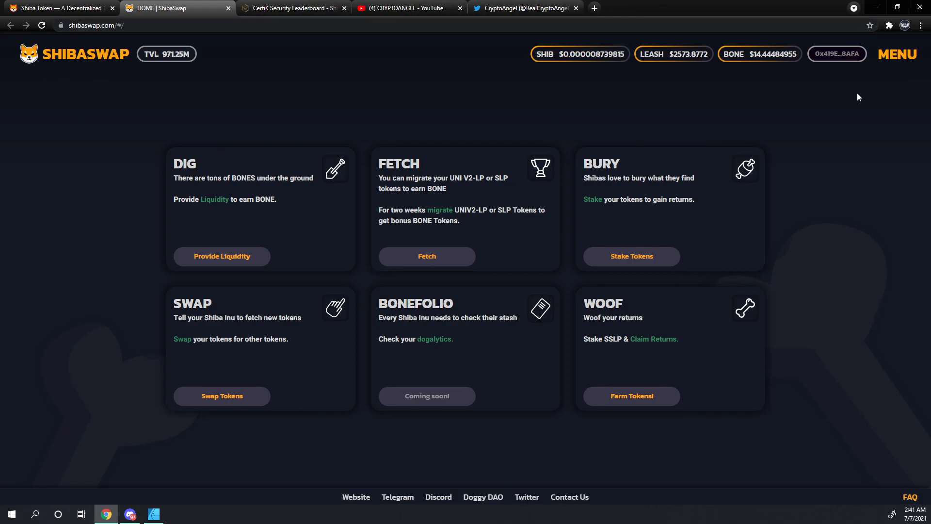
mouse_move(789, 110)
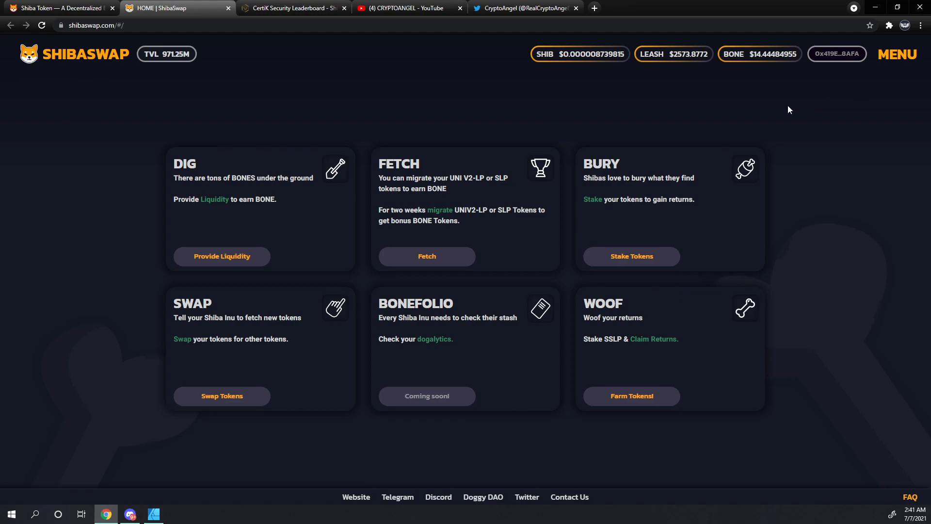
mouse_move(810, 89)
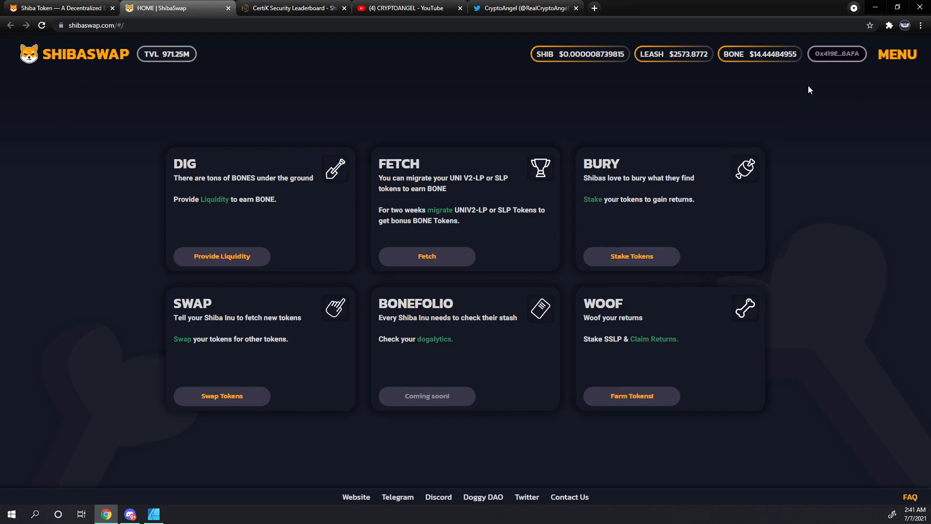
mouse_move(839, 59)
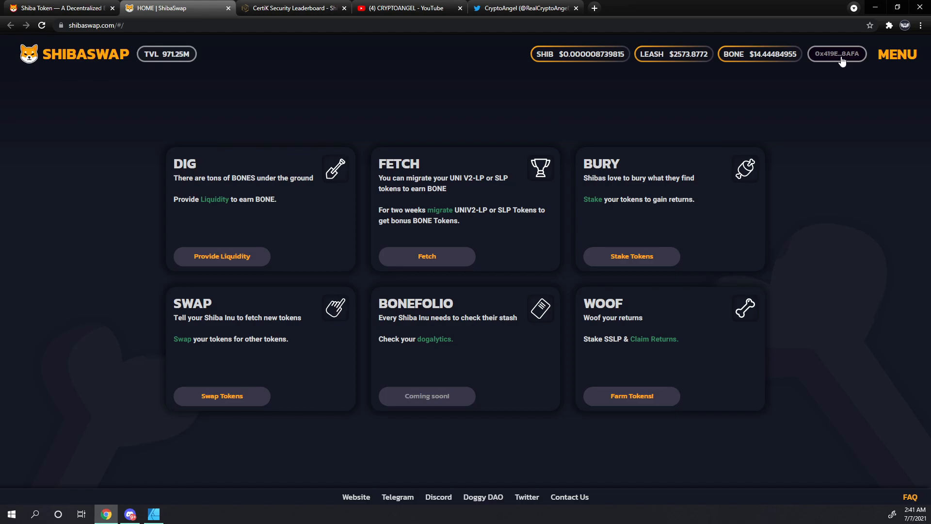
mouse_move(148, 300)
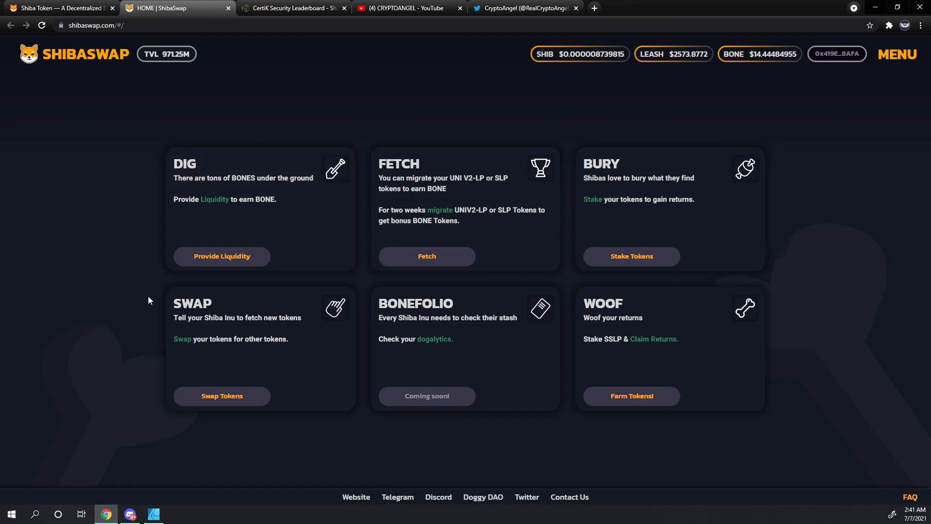
mouse_move(267, 349)
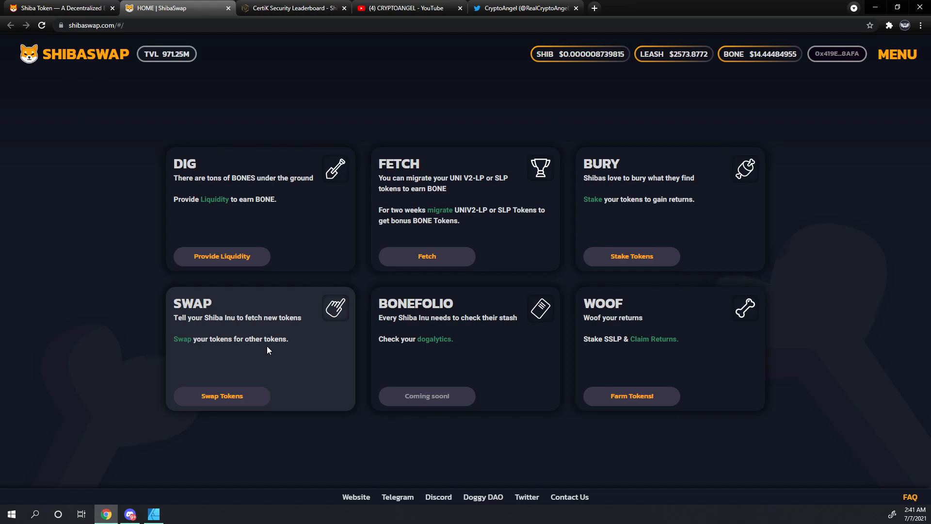
mouse_move(194, 361)
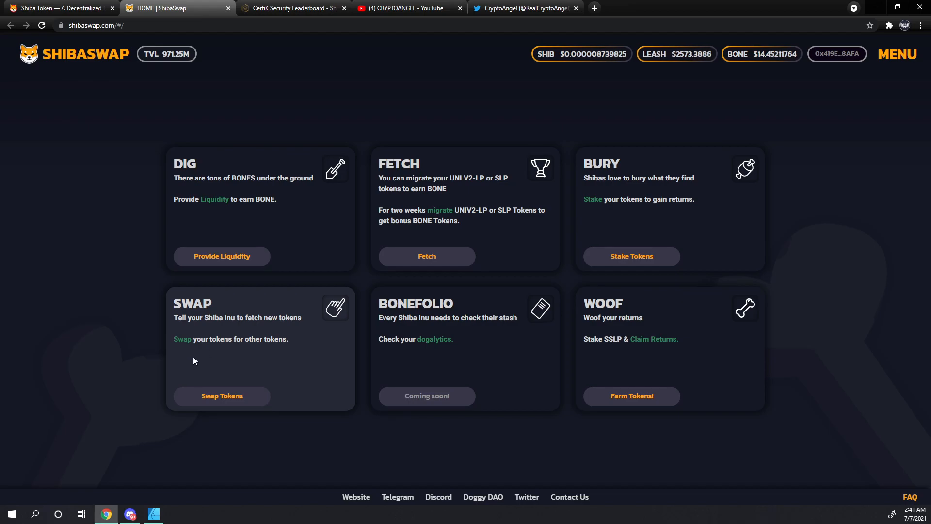
mouse_move(674, 194)
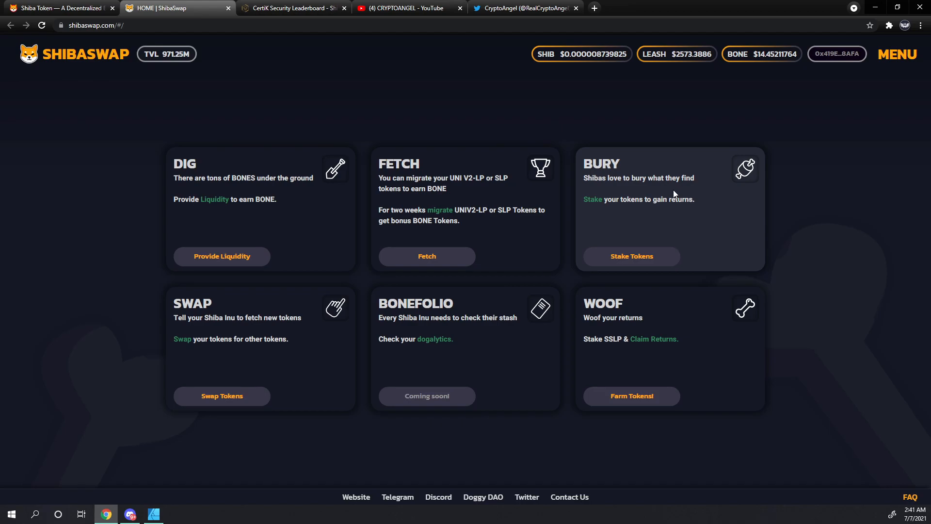
mouse_move(633, 191)
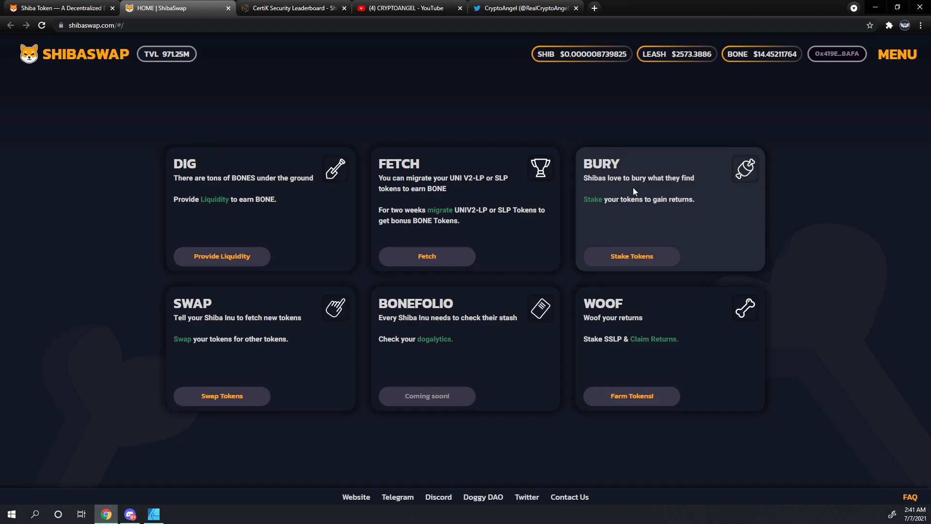
mouse_move(359, 92)
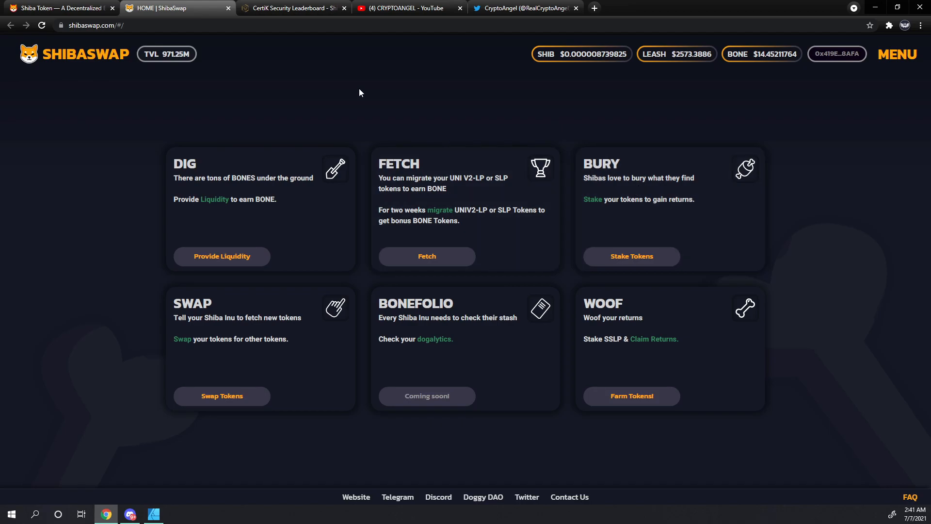
mouse_move(199, 167)
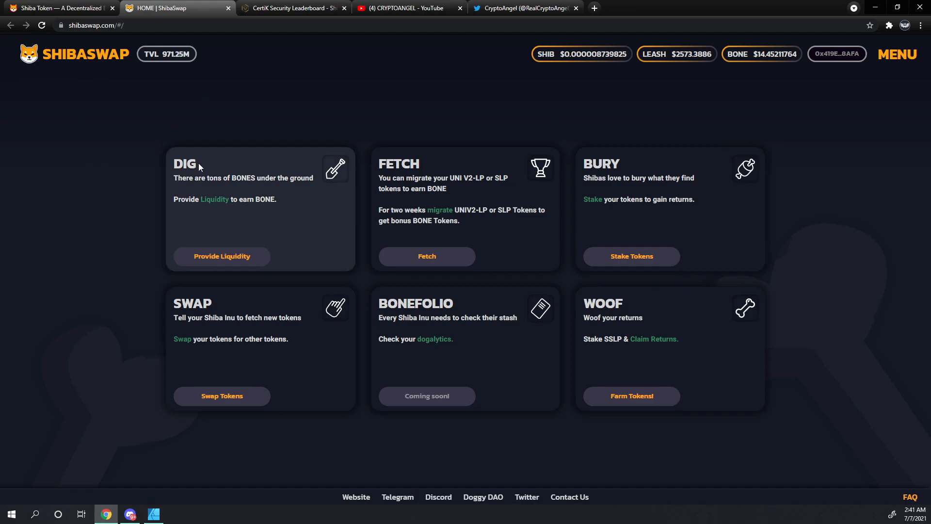
mouse_move(199, 212)
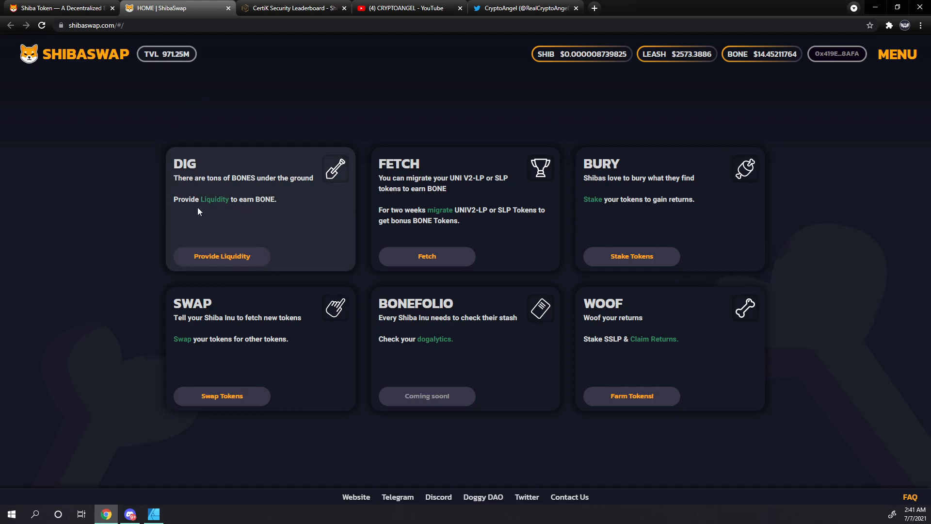
mouse_move(203, 210)
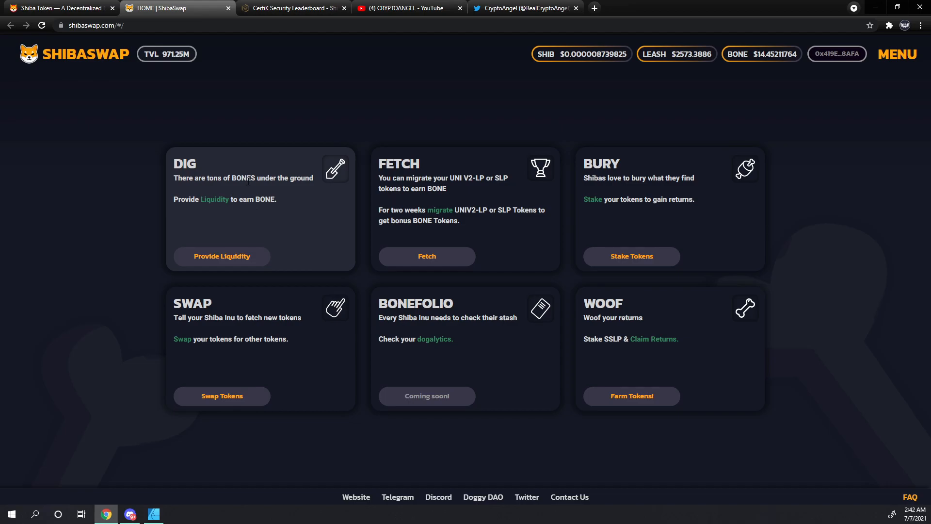
mouse_move(220, 257)
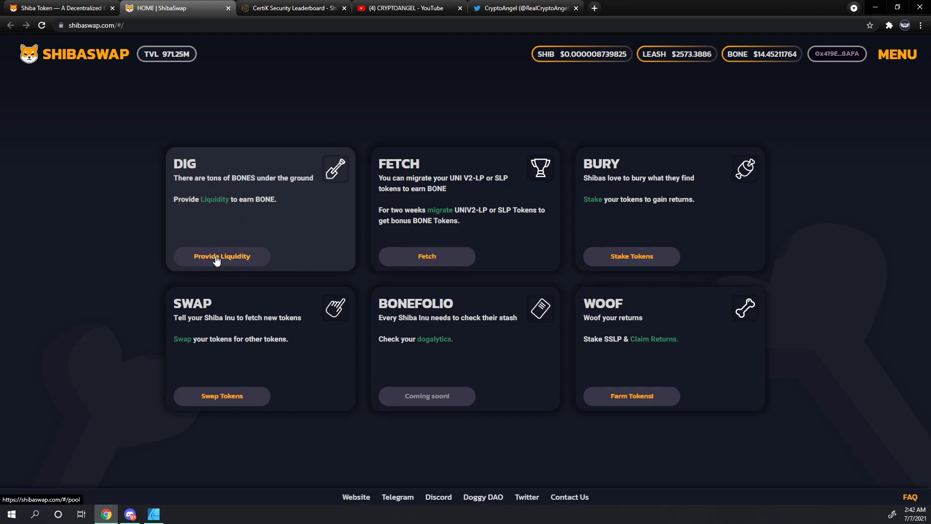
Step: Go to the DIG liquidity provider rewards page and start creating a new ETH pair
click(221, 256)
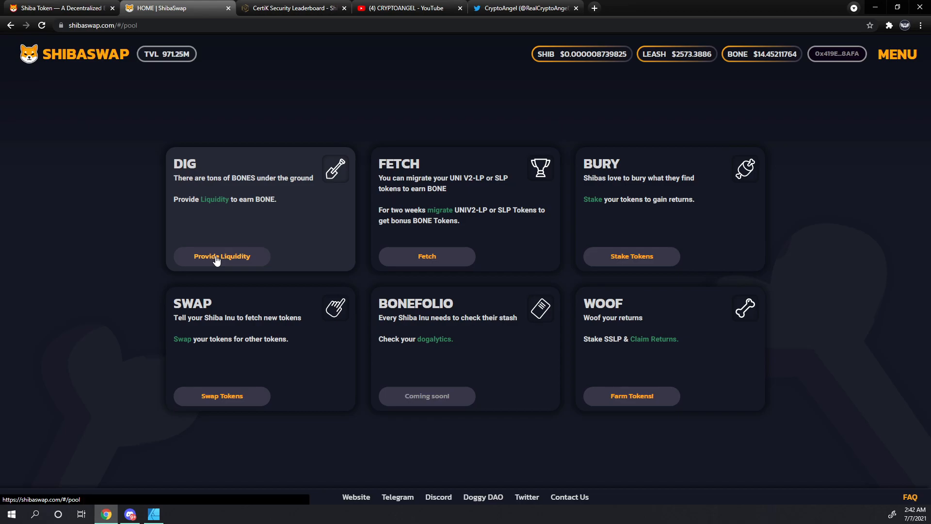
click(221, 256)
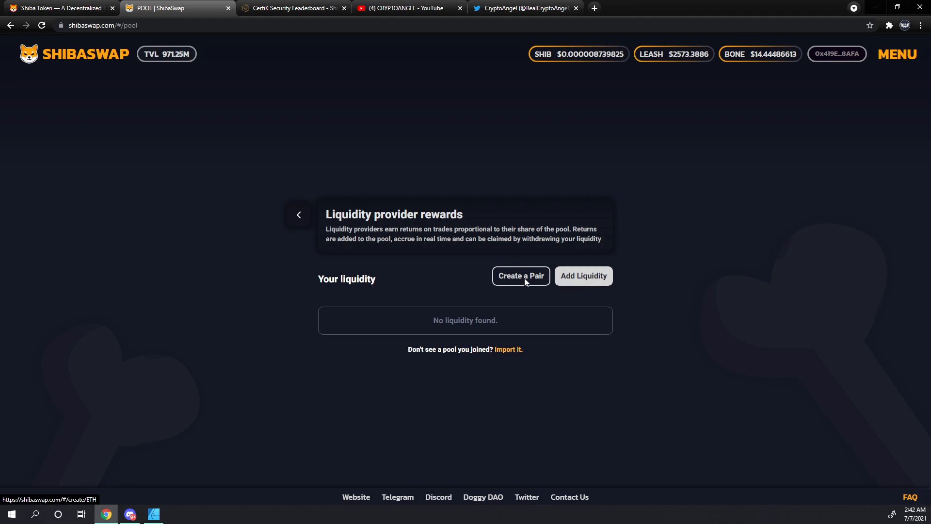
click(520, 275)
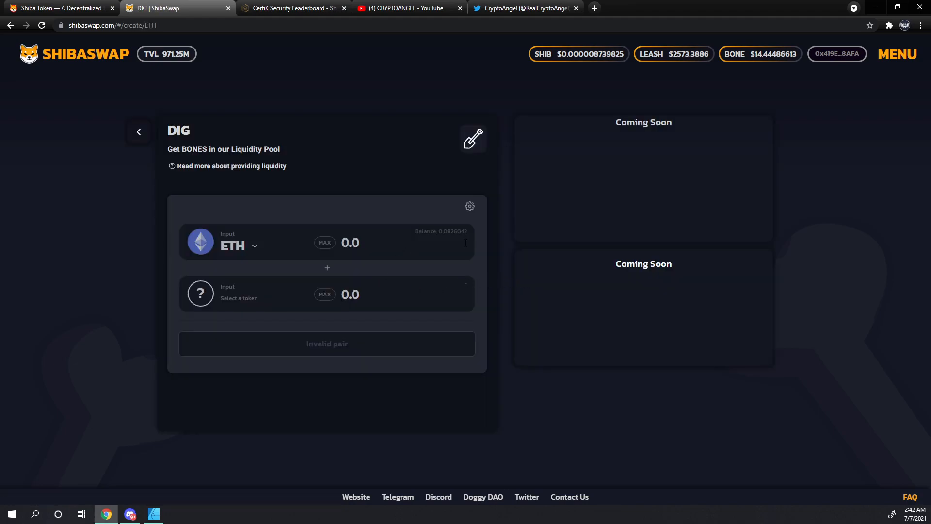
mouse_move(370, 262)
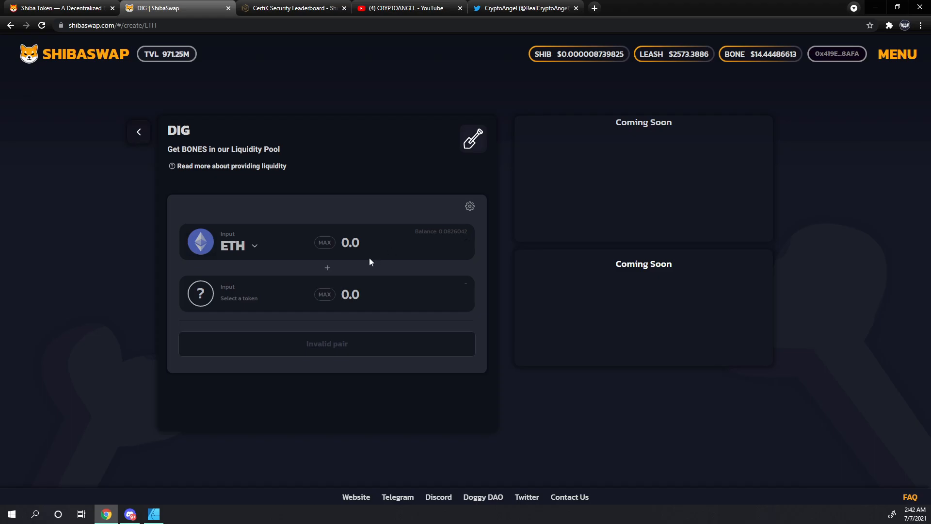
mouse_move(233, 299)
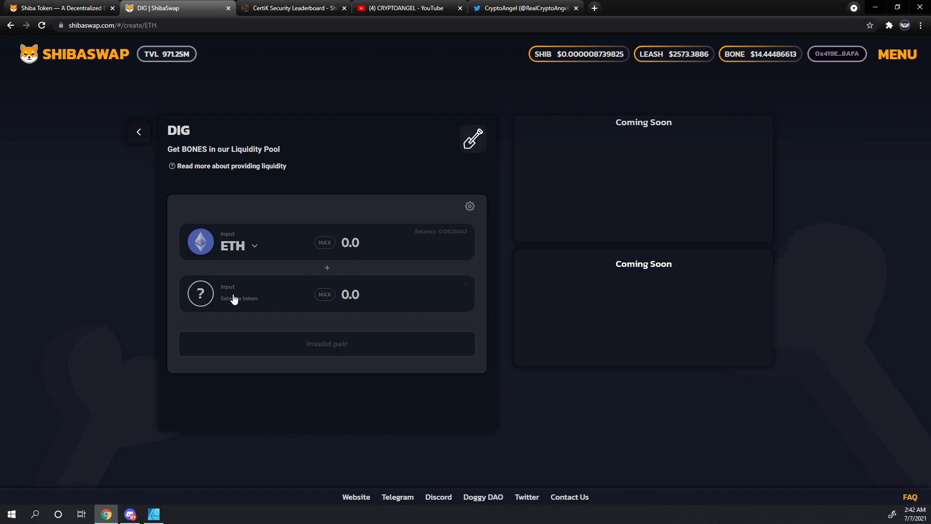
Step: Search 'bo' in the token list and pick BONE as the second pool token
click(239, 298)
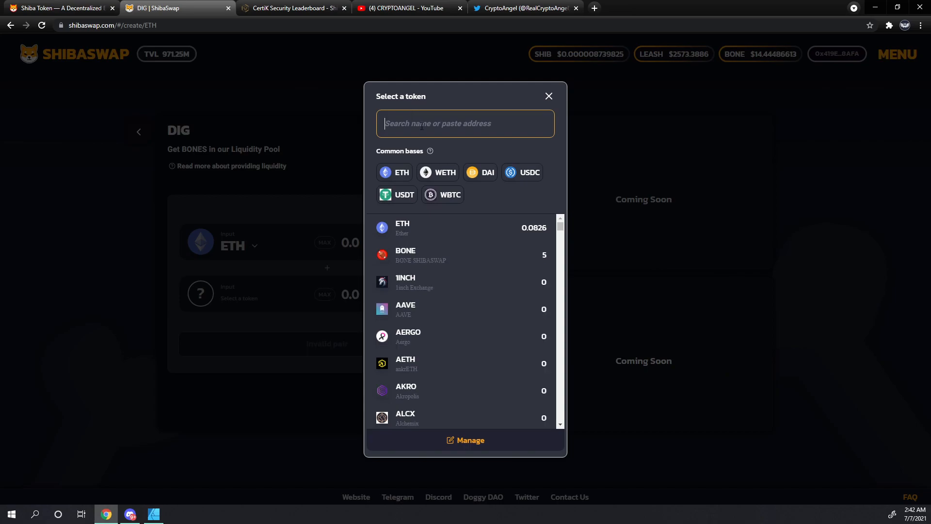
text(bo)
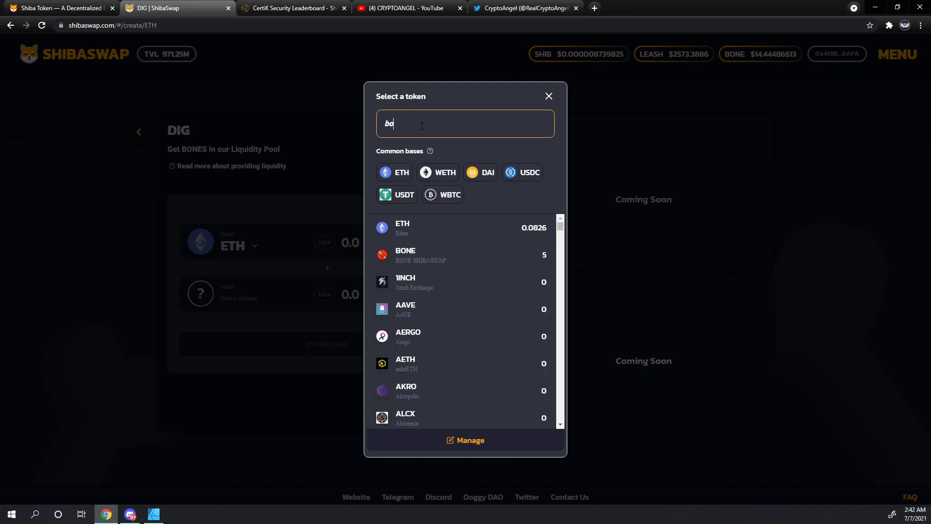
click(405, 254)
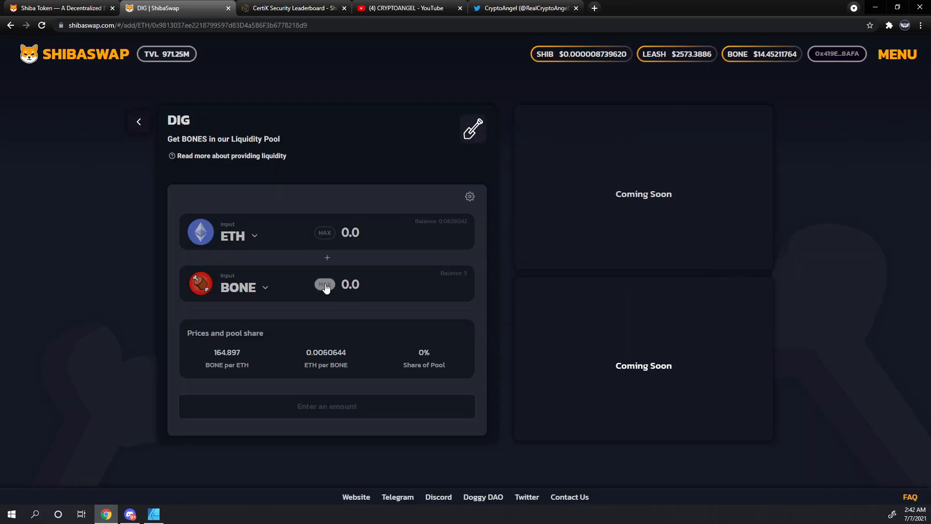
mouse_move(475, 291)
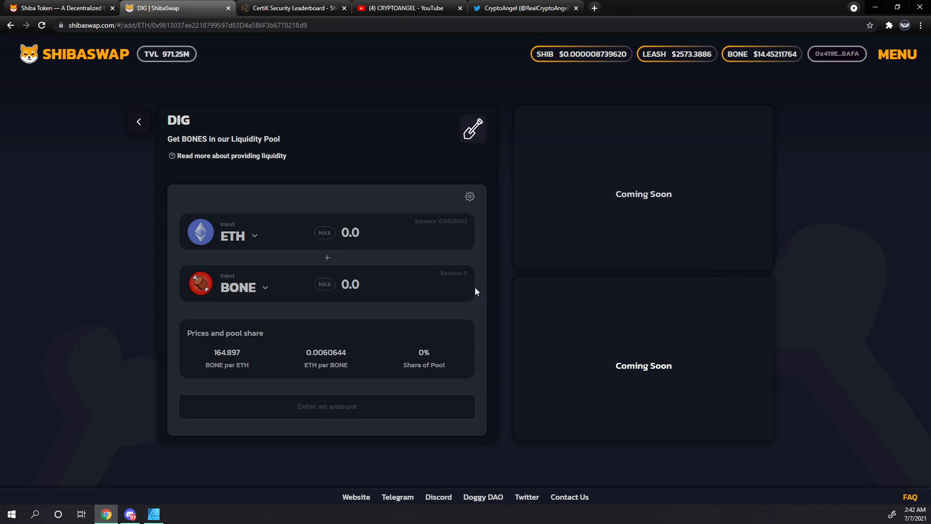
mouse_move(325, 284)
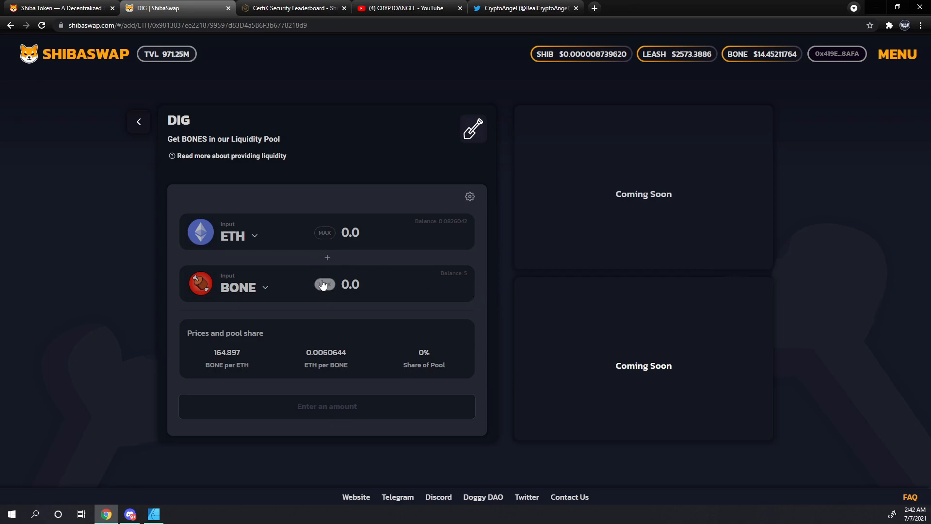
Step: Enter 5 BONE against 0.0303301 ETH and request Approve BONE spending permission
click(324, 284)
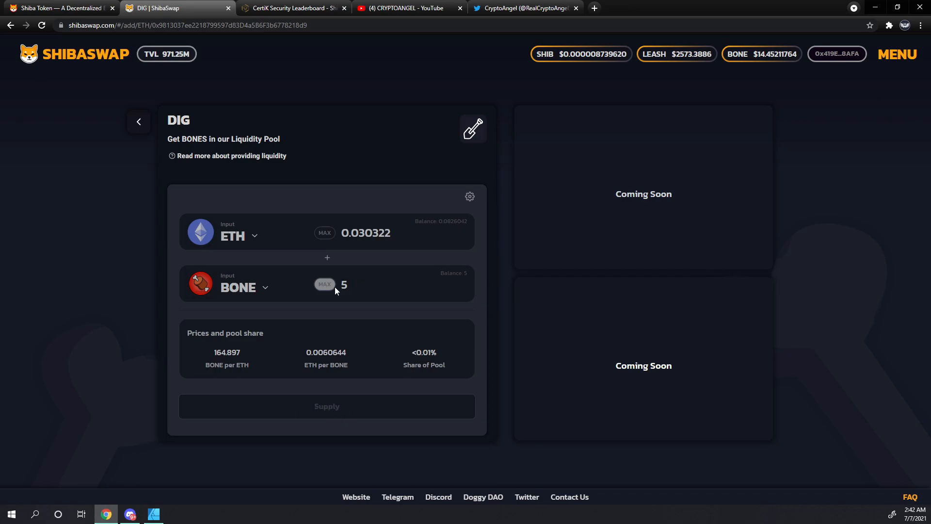
click(325, 284)
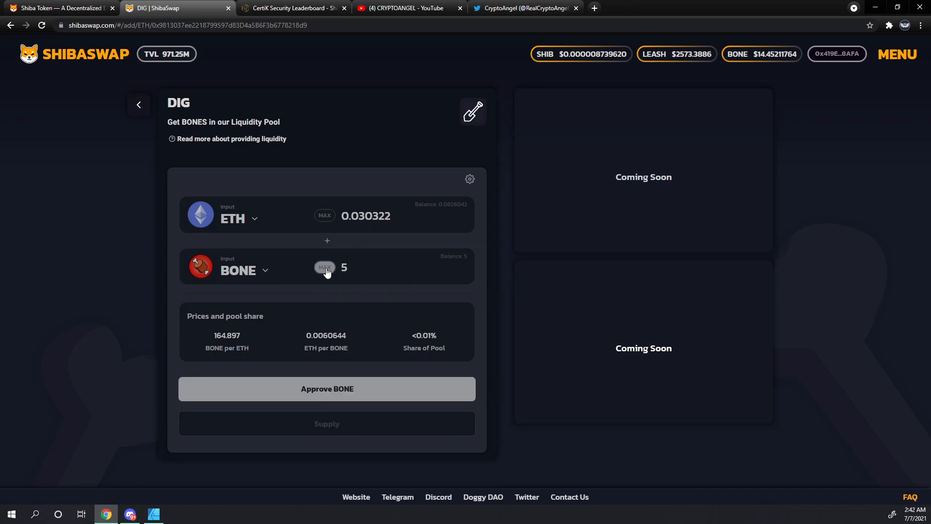
mouse_move(372, 208)
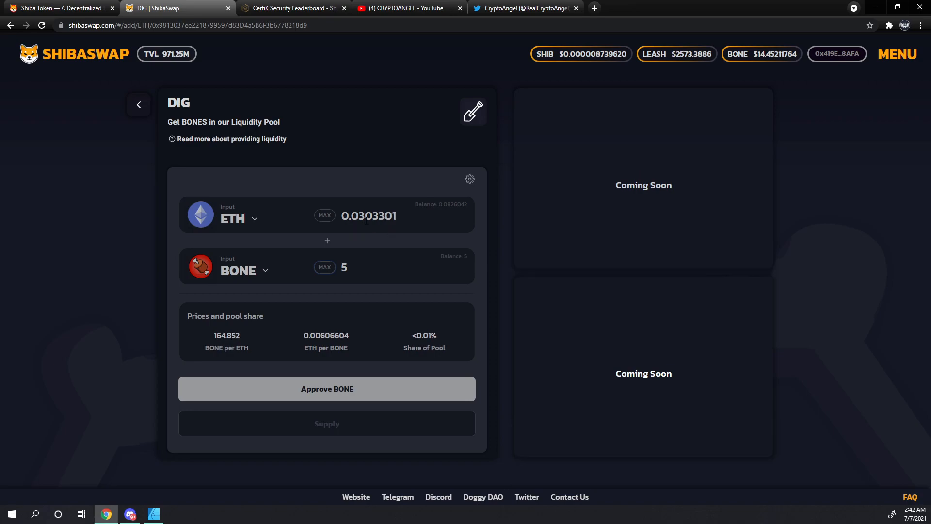
mouse_move(368, 216)
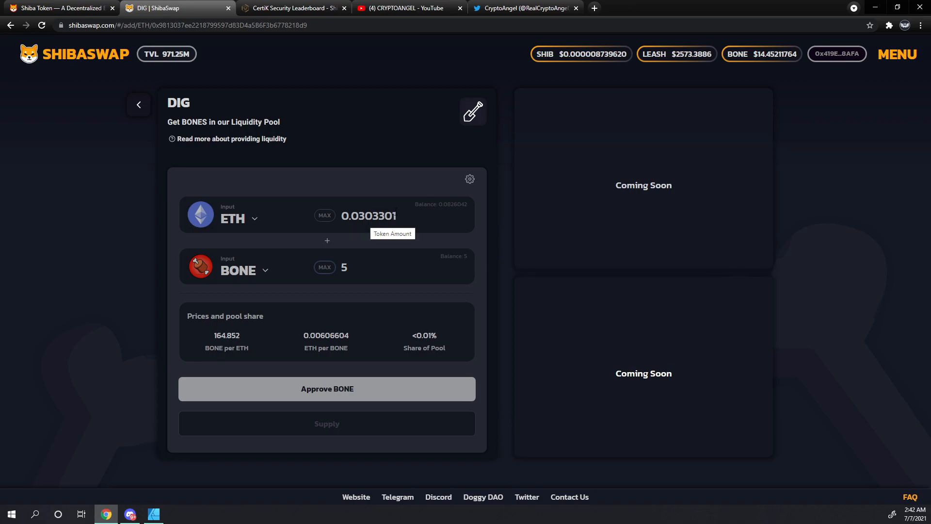
mouse_move(349, 347)
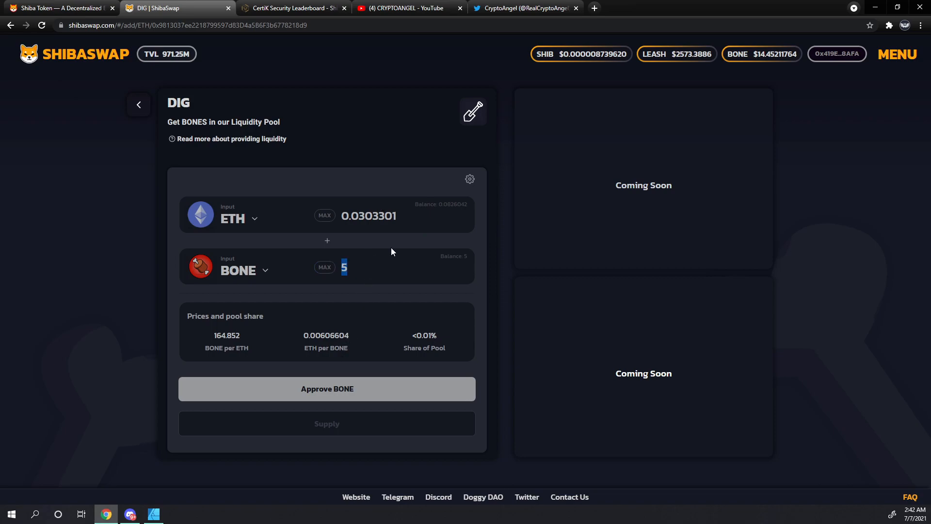
text(10)
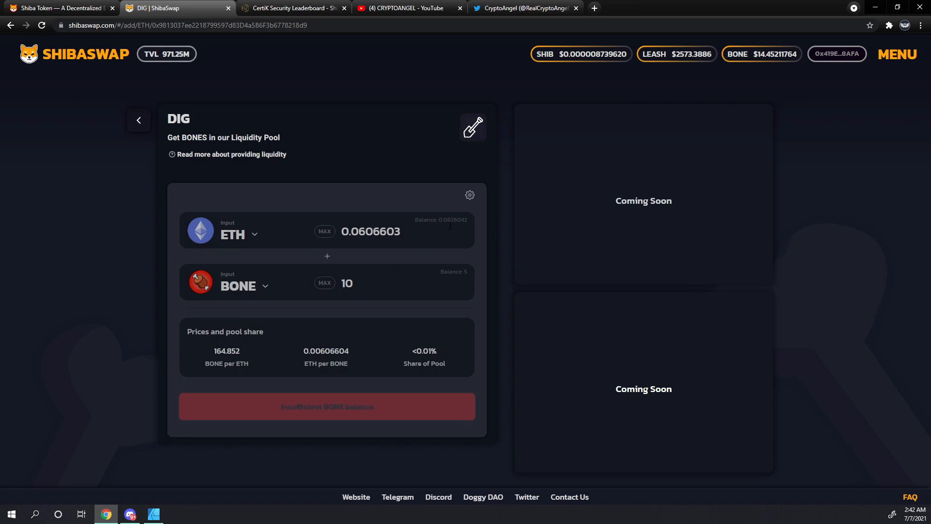
mouse_move(332, 416)
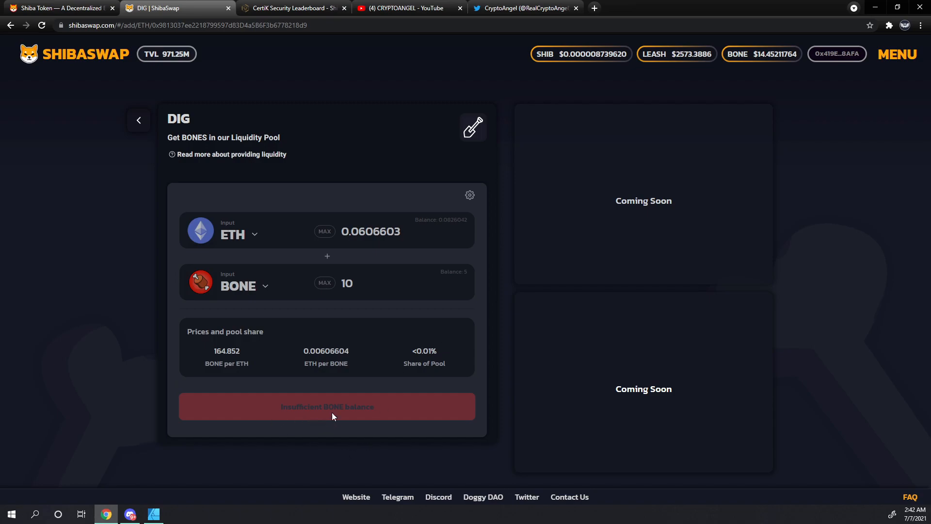
double_click(347, 283)
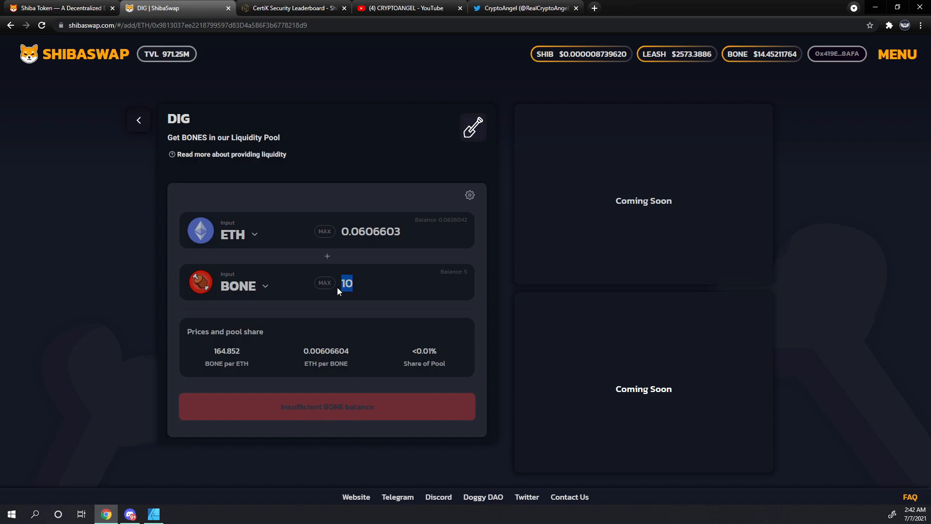
mouse_move(358, 389)
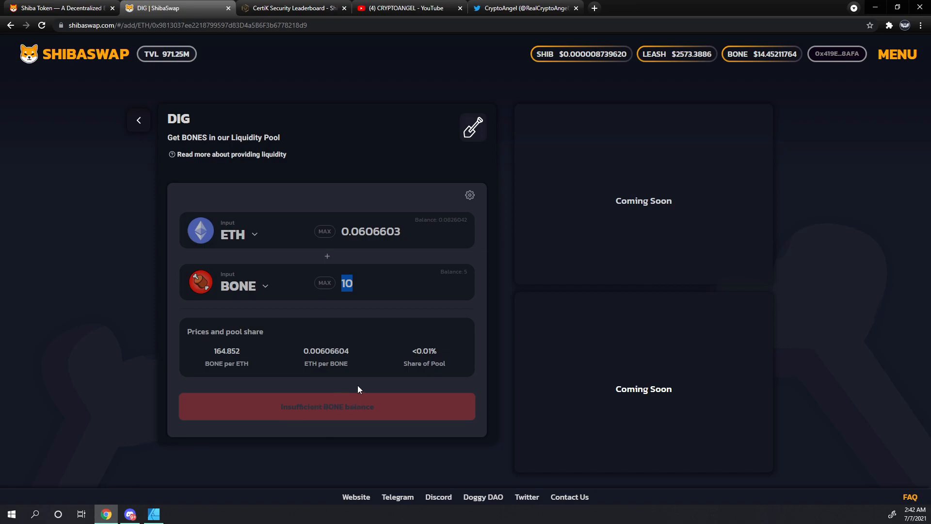
mouse_move(361, 396)
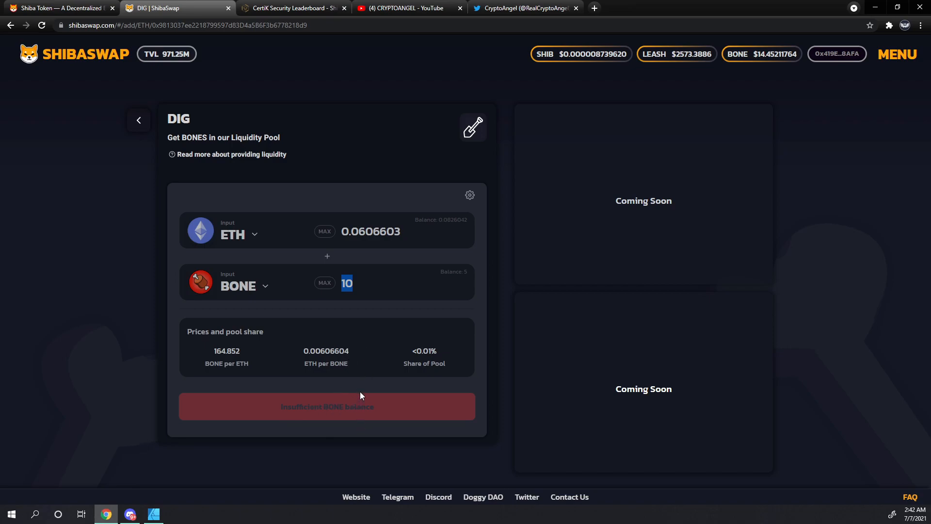
text(5)
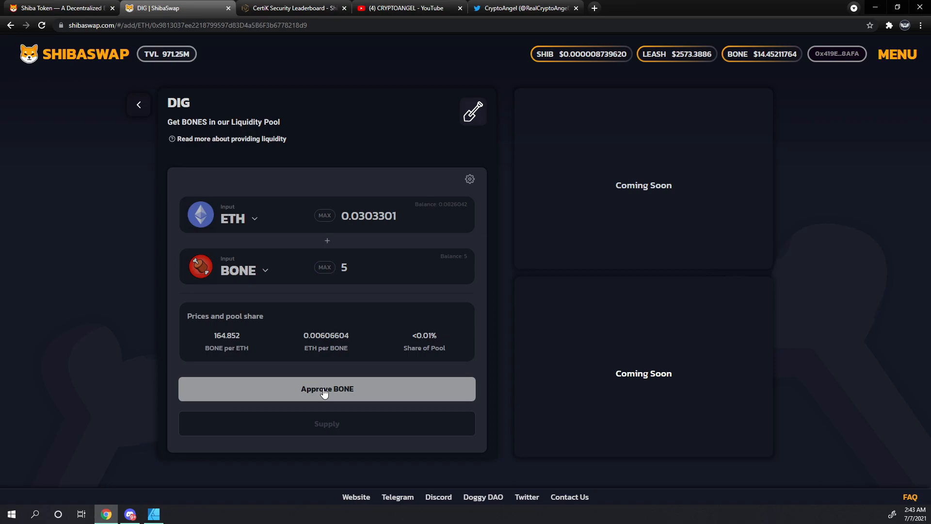
click(326, 389)
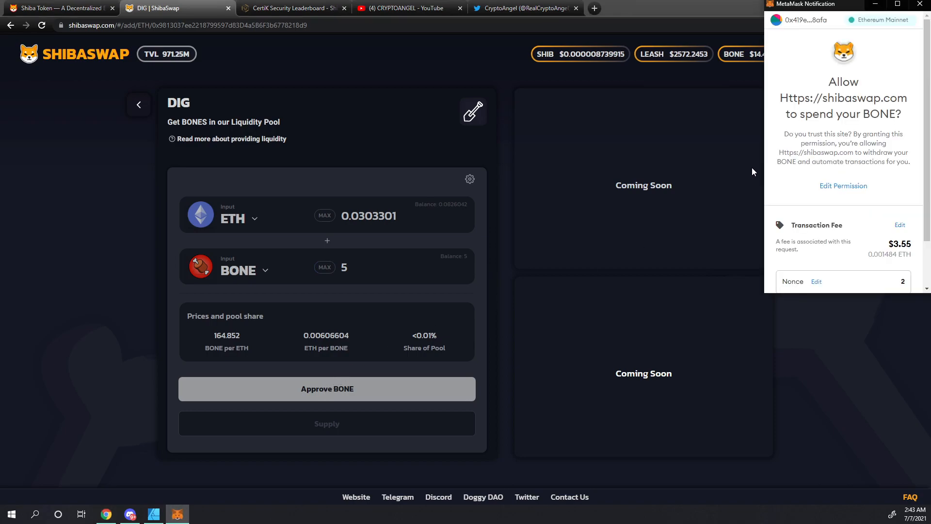
scroll(down, 3)
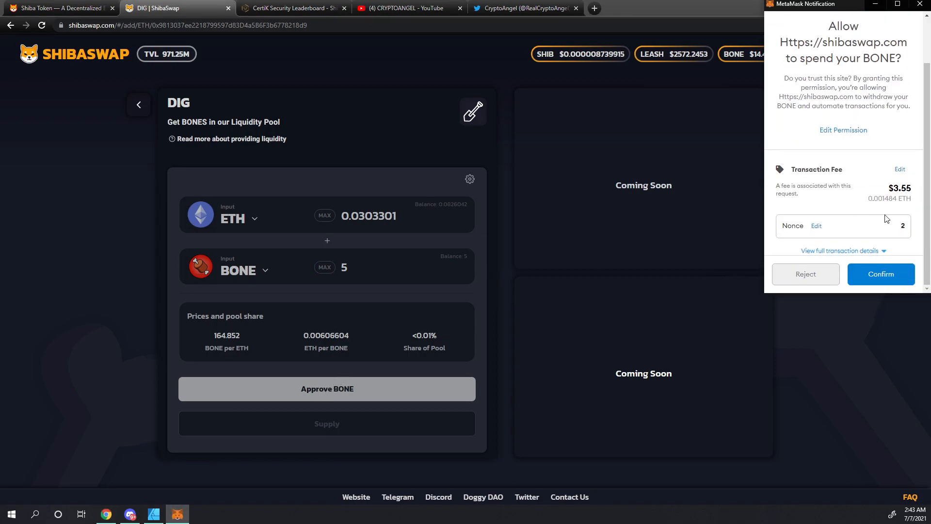
mouse_move(881, 273)
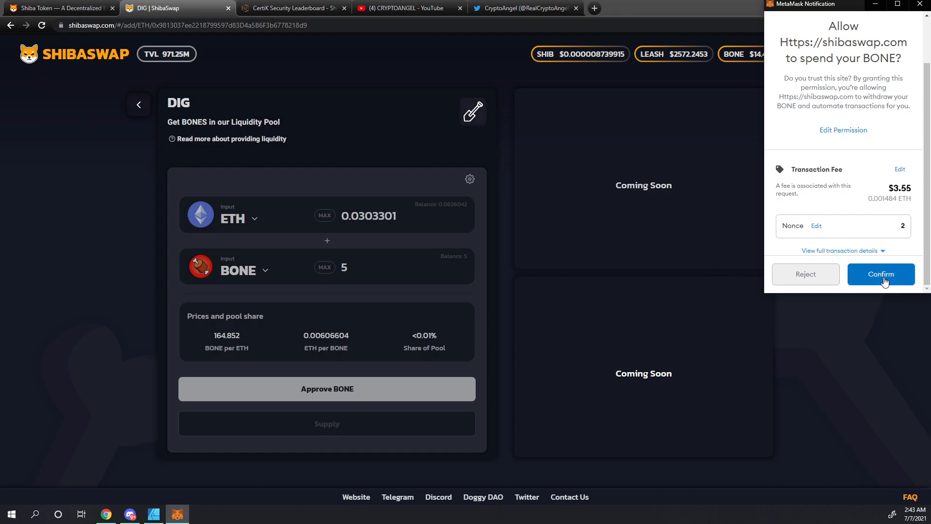
Step: Confirm the BONE spend approval in MetaMask, leaving 'Approving BONE' pending
click(881, 274)
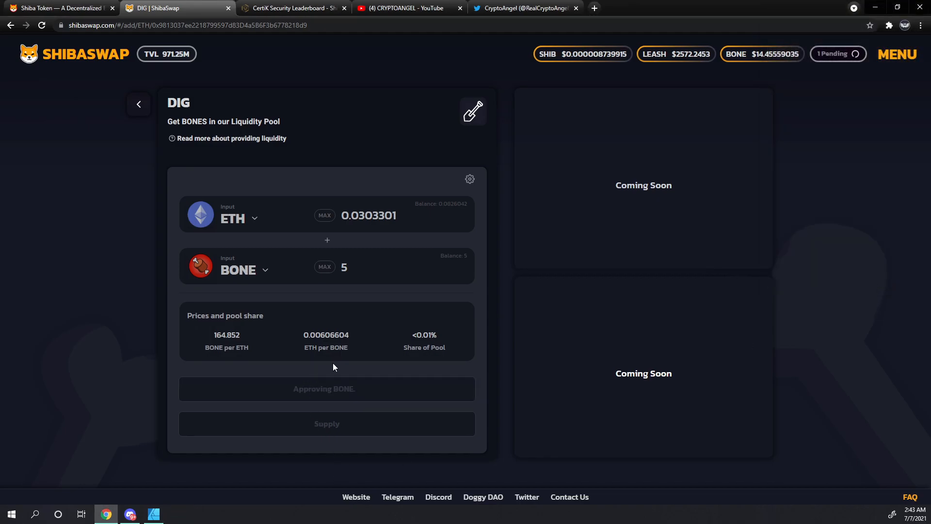
mouse_move(347, 370)
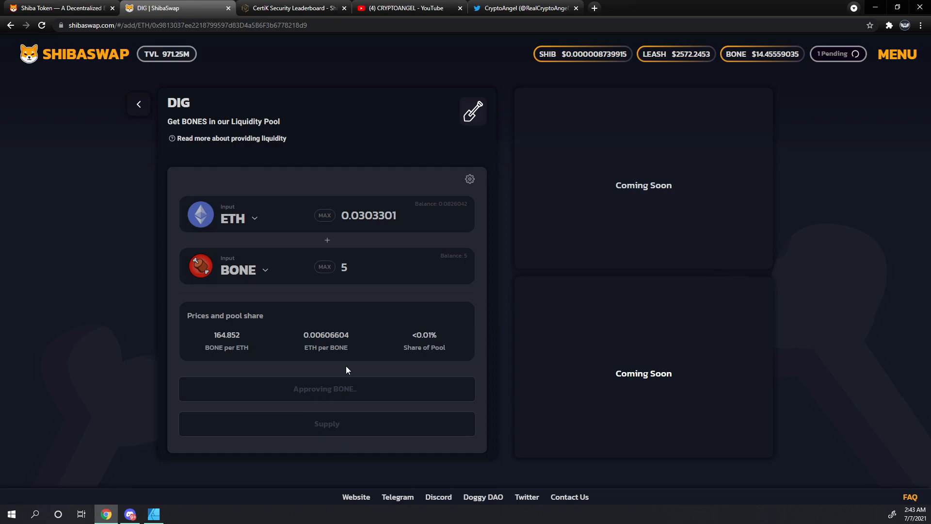
mouse_move(335, 366)
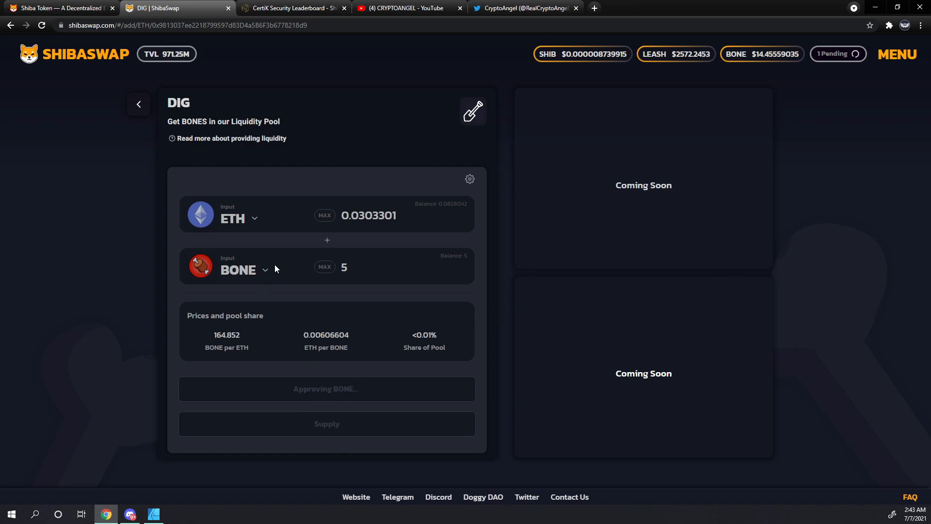
mouse_move(311, 397)
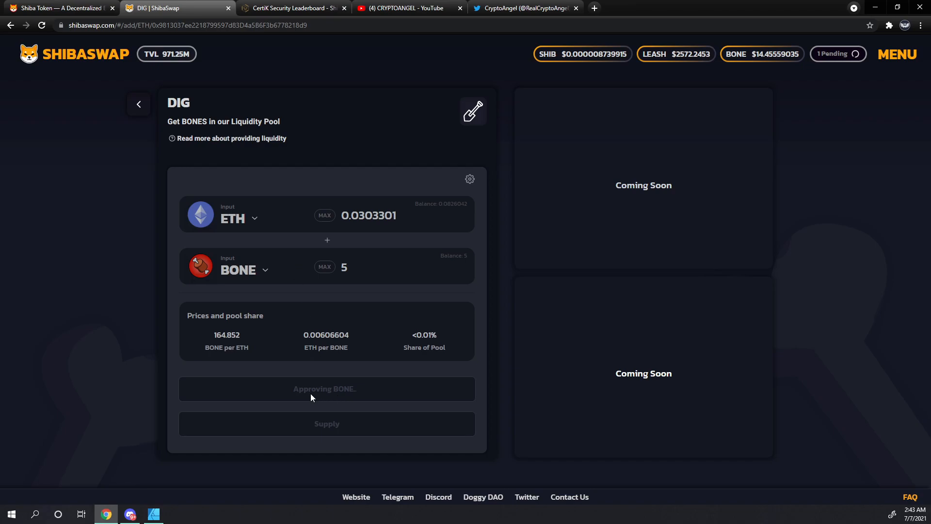
mouse_move(625, 276)
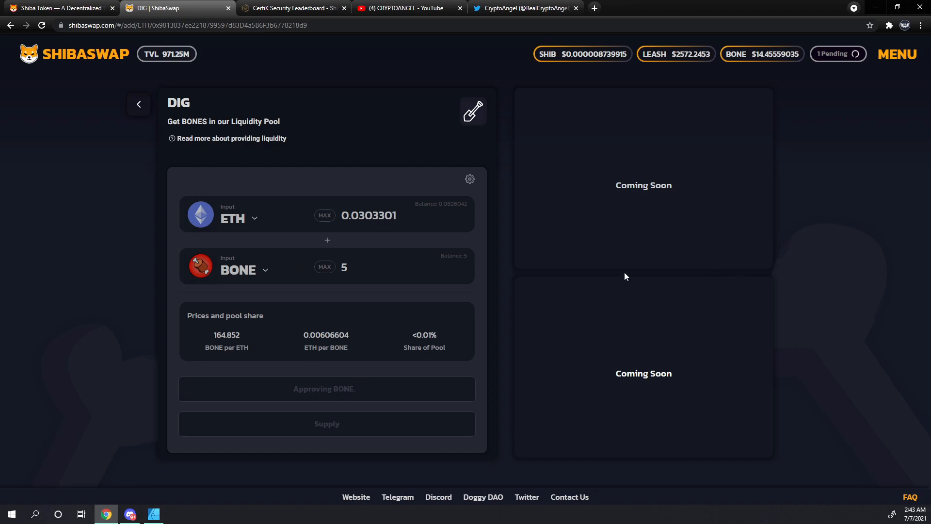
mouse_move(841, 66)
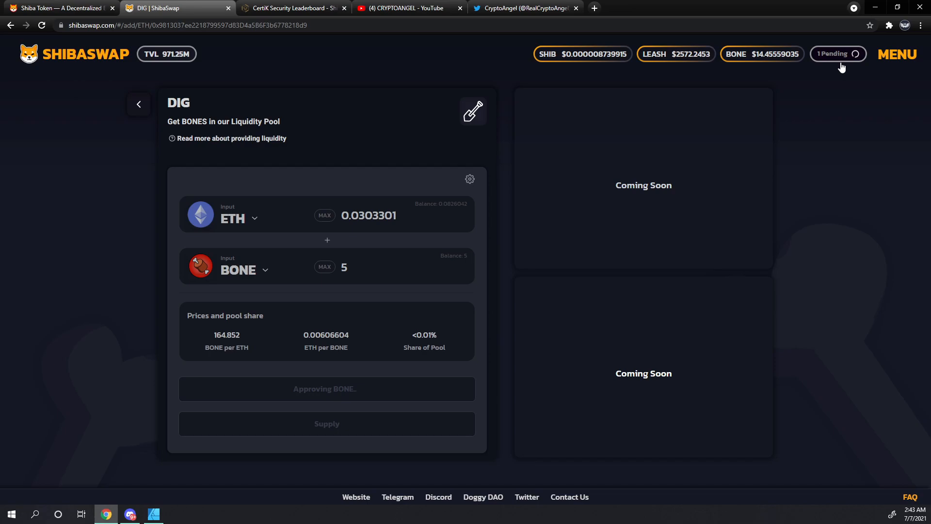
mouse_move(431, 155)
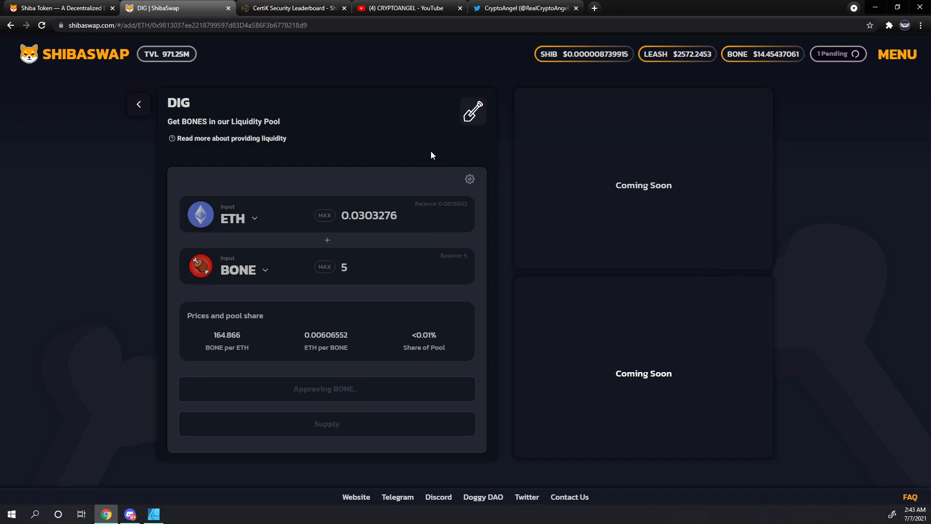
mouse_move(341, 141)
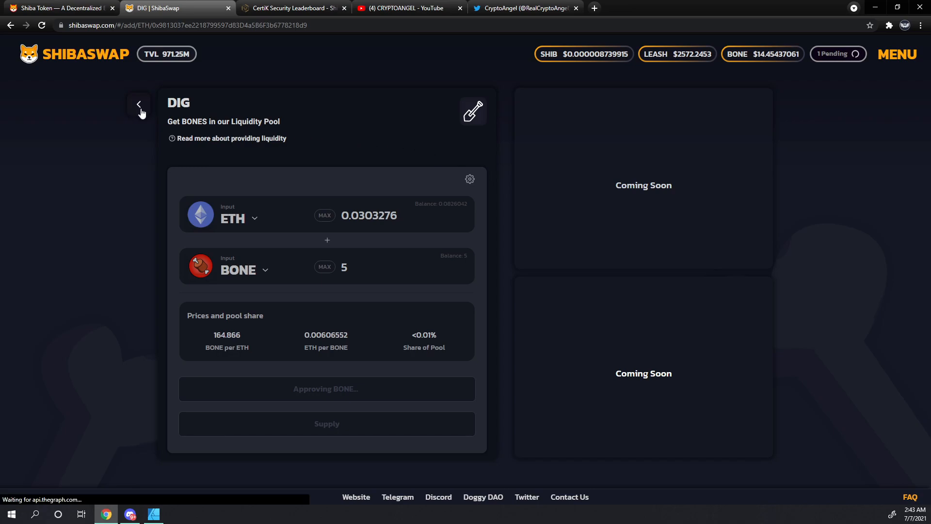
click(138, 104)
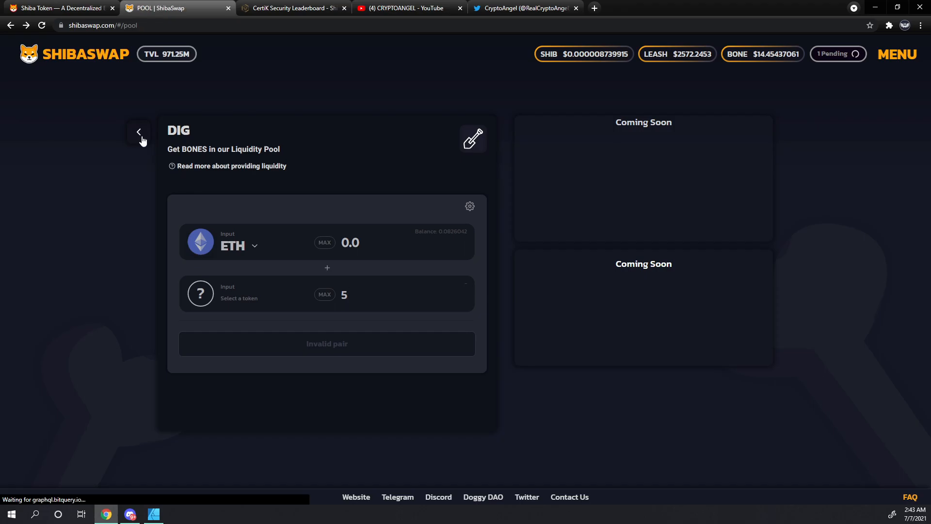
click(138, 132)
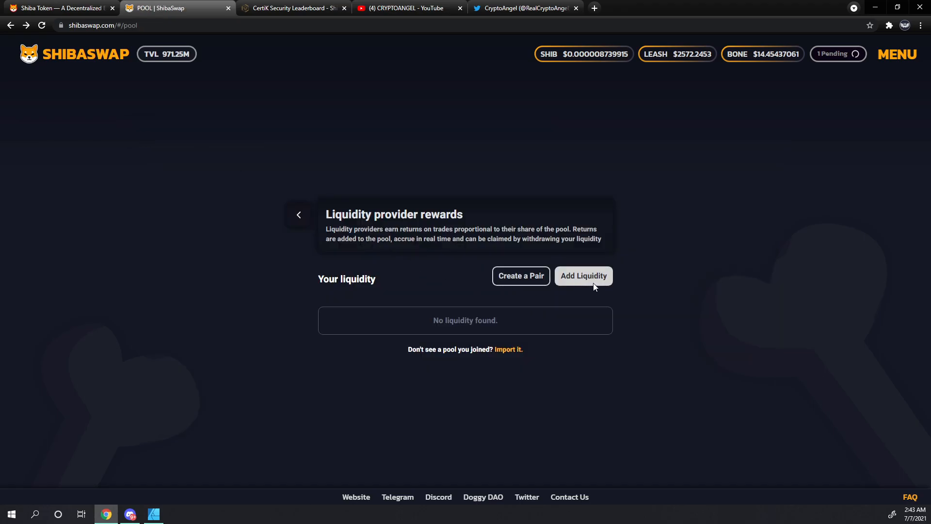
click(583, 276)
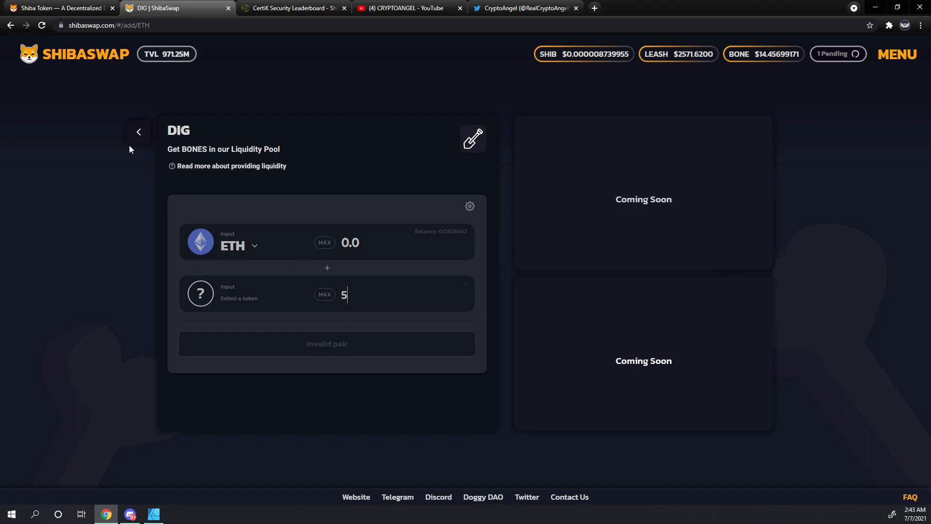
click(138, 132)
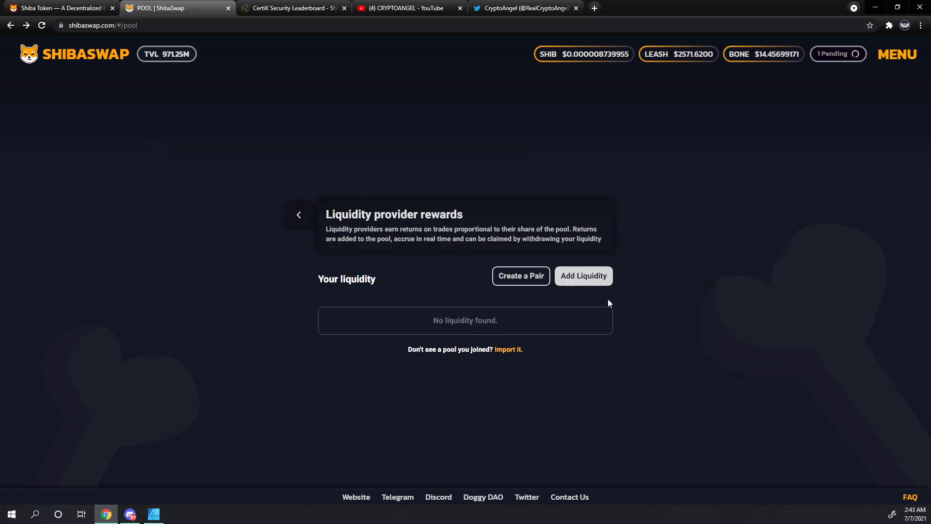
mouse_move(583, 275)
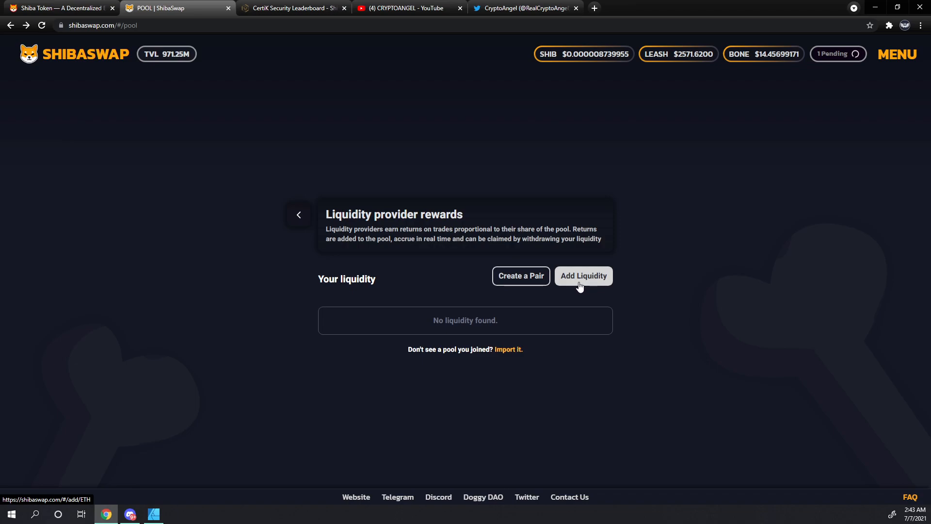
mouse_move(588, 282)
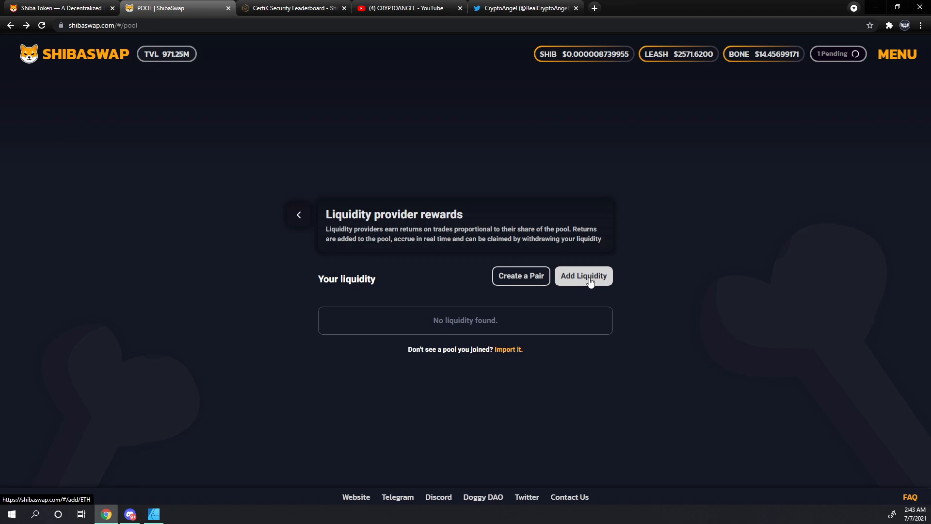
mouse_move(520, 284)
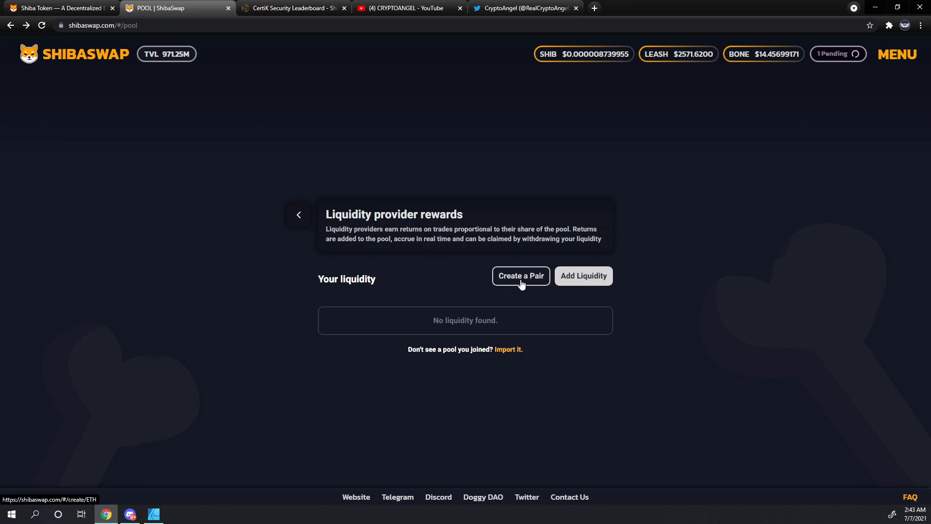
click(520, 275)
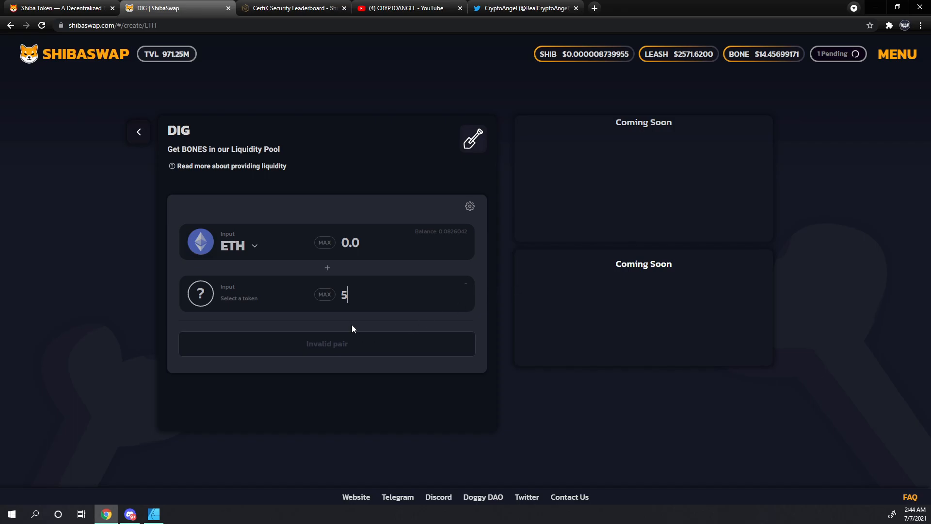
mouse_move(153, 186)
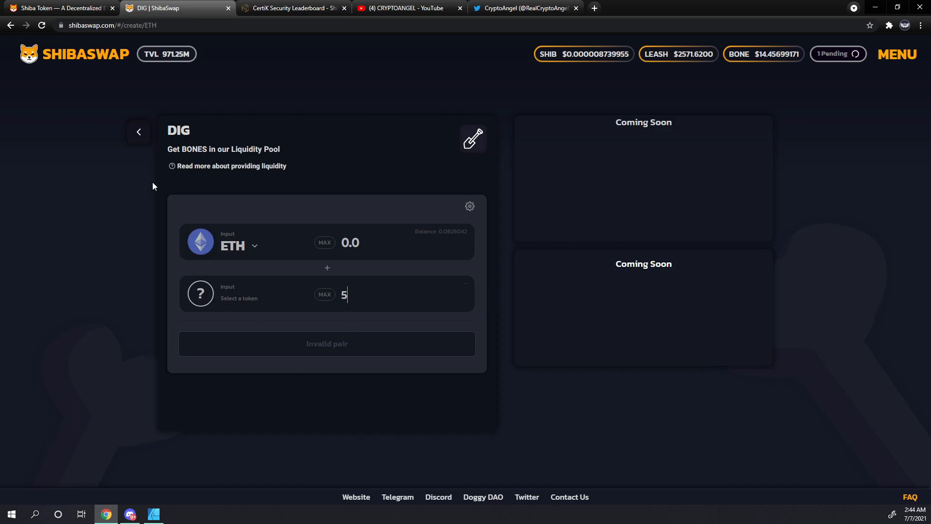
click(138, 131)
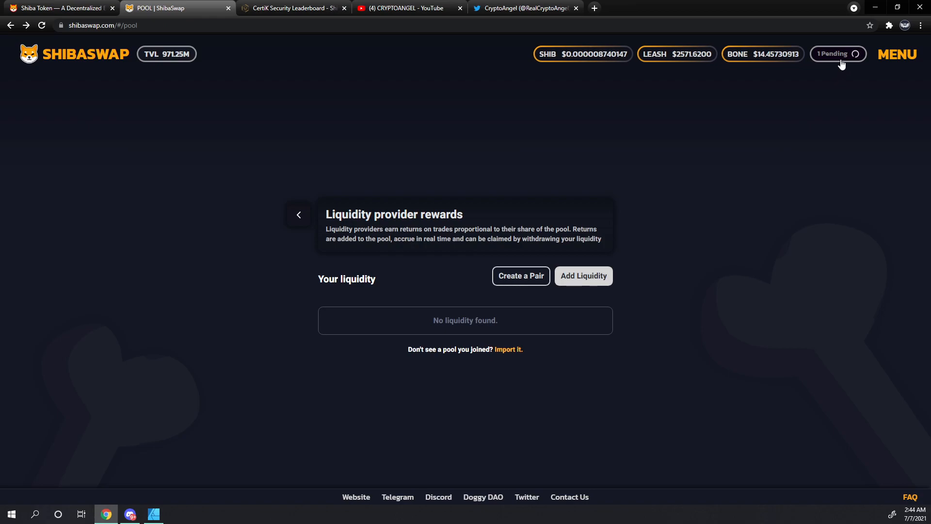
mouse_move(368, 127)
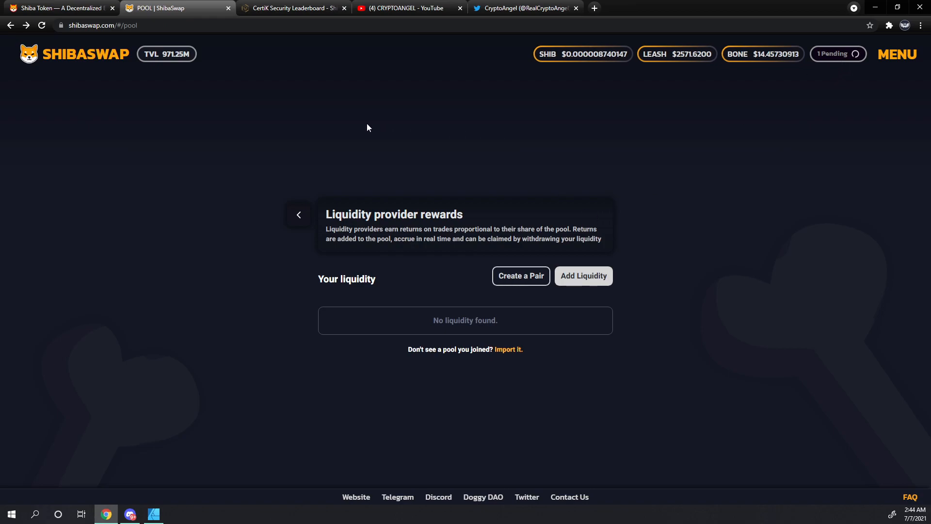
mouse_move(505, 130)
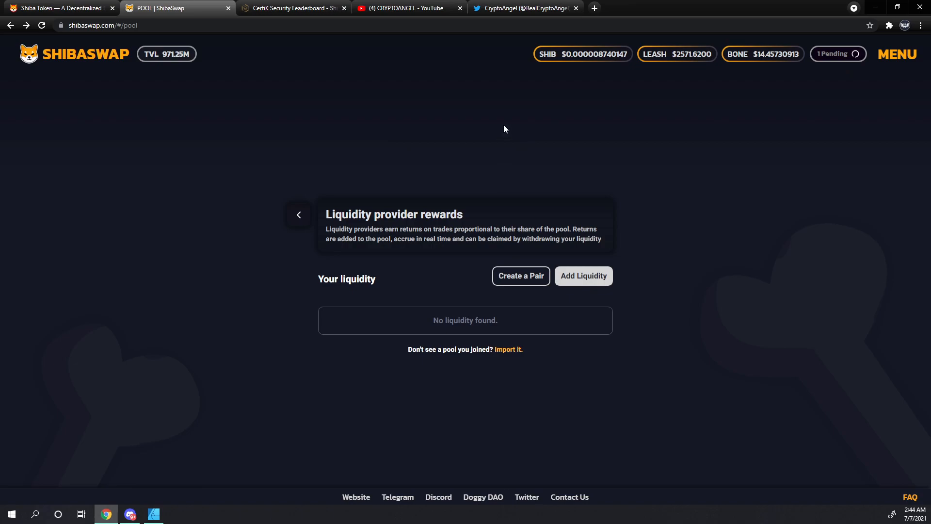
mouse_move(506, 157)
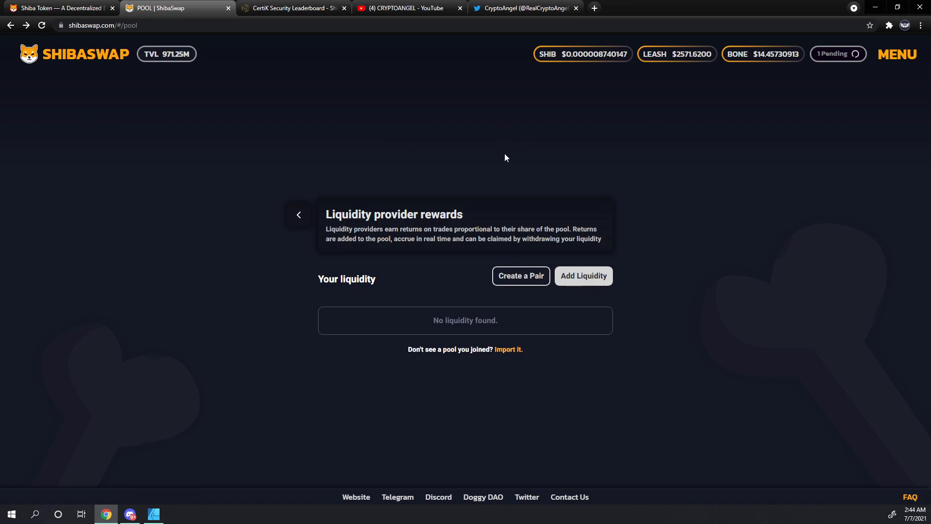
mouse_move(496, 180)
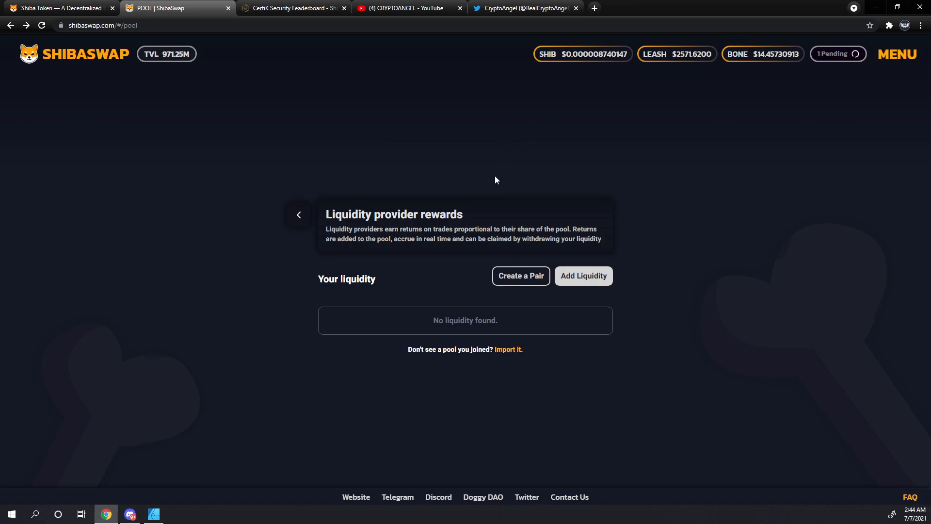
mouse_move(448, 275)
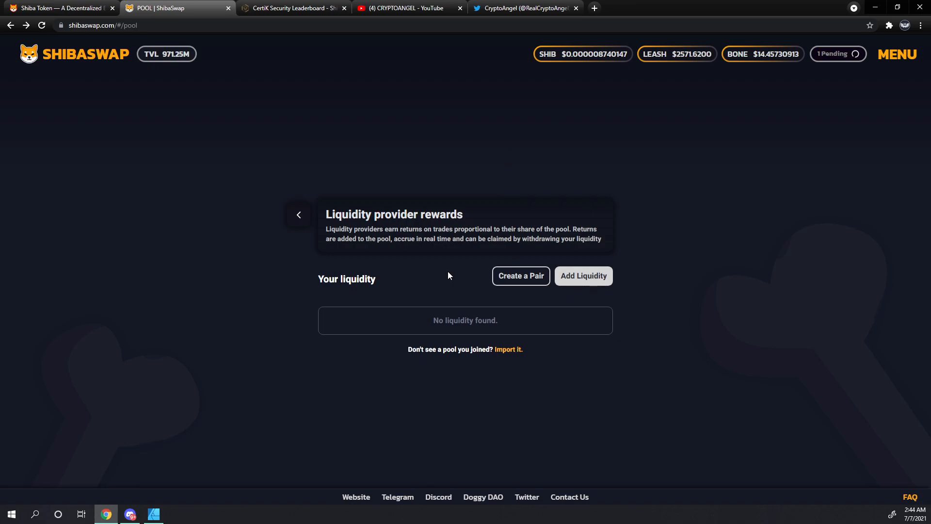
mouse_move(545, 346)
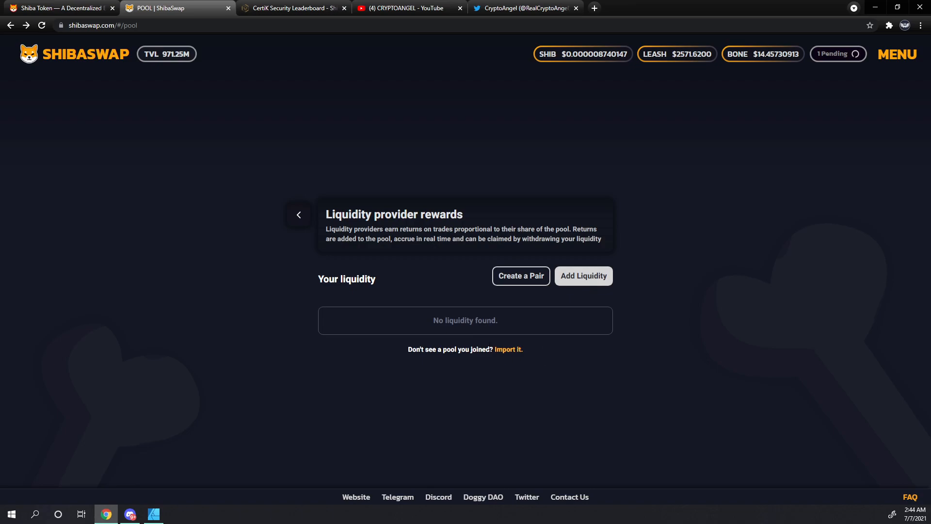
click(508, 349)
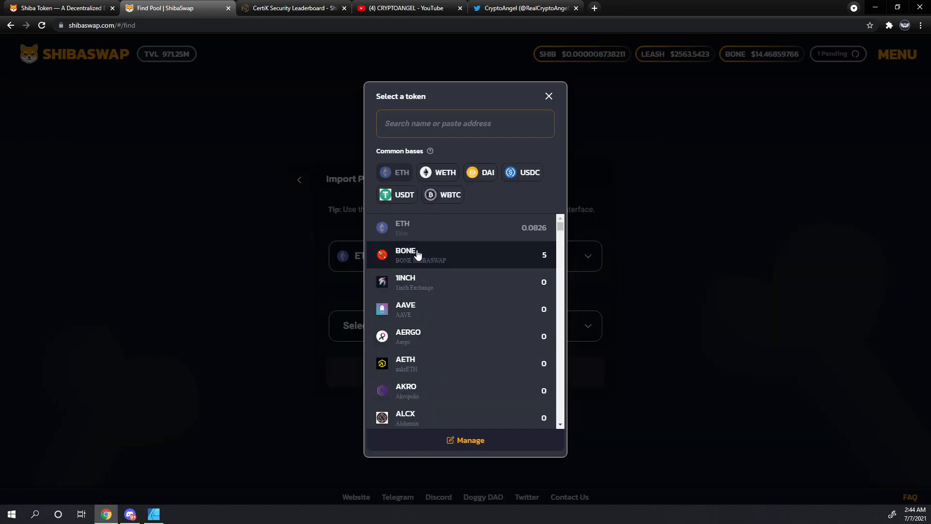
mouse_move(469, 440)
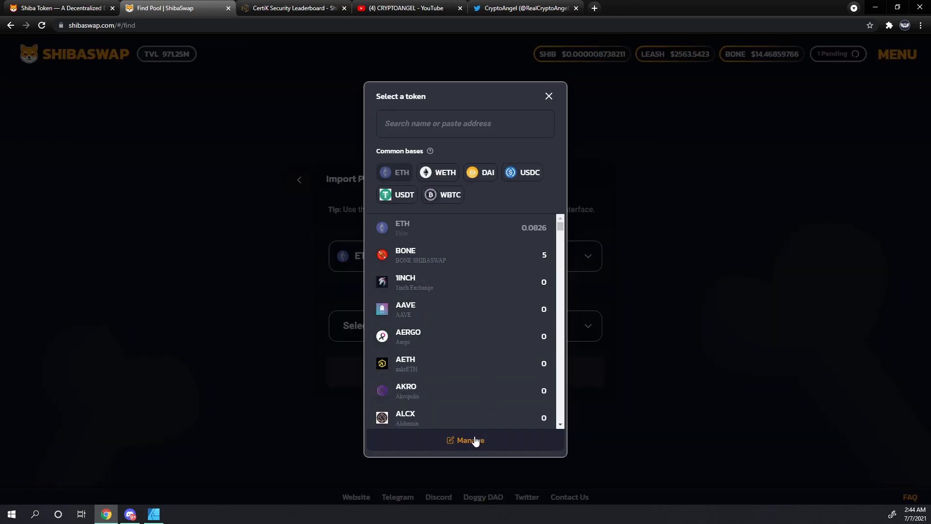
click(469, 440)
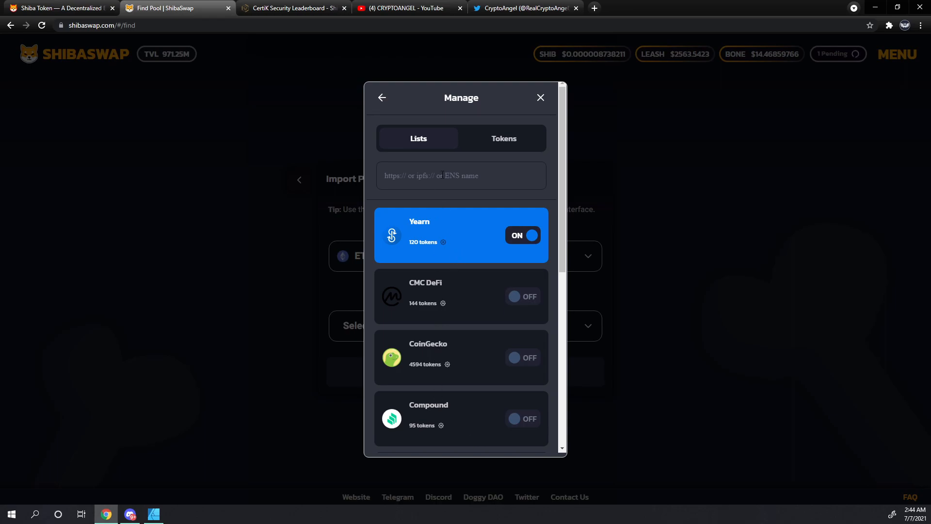
click(539, 98)
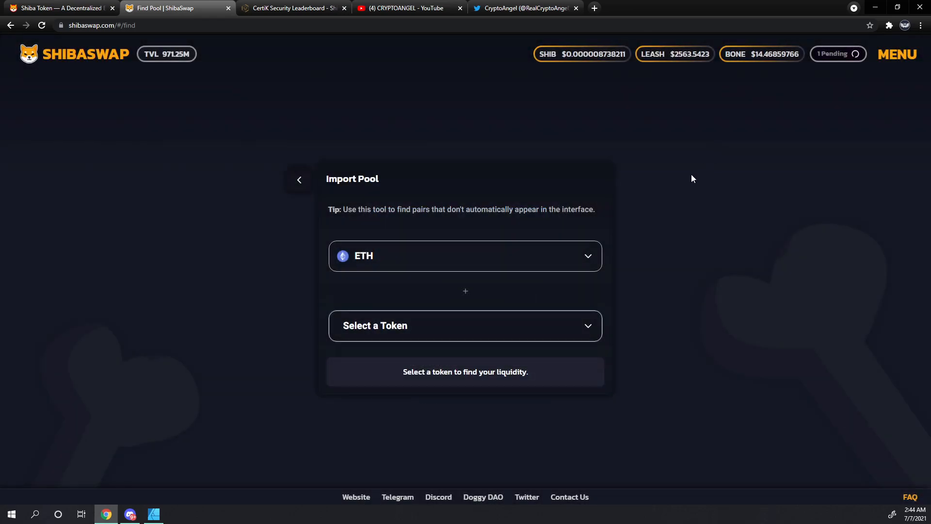
mouse_move(362, 222)
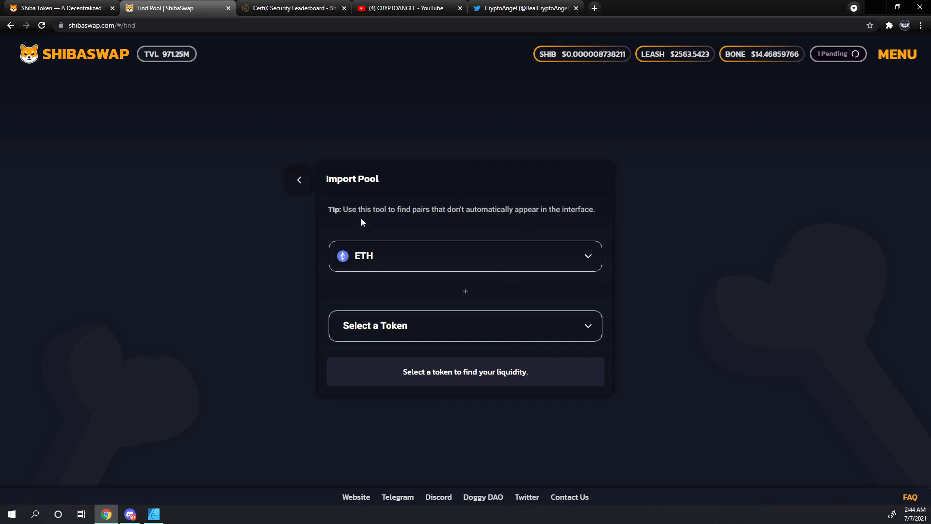
mouse_move(471, 363)
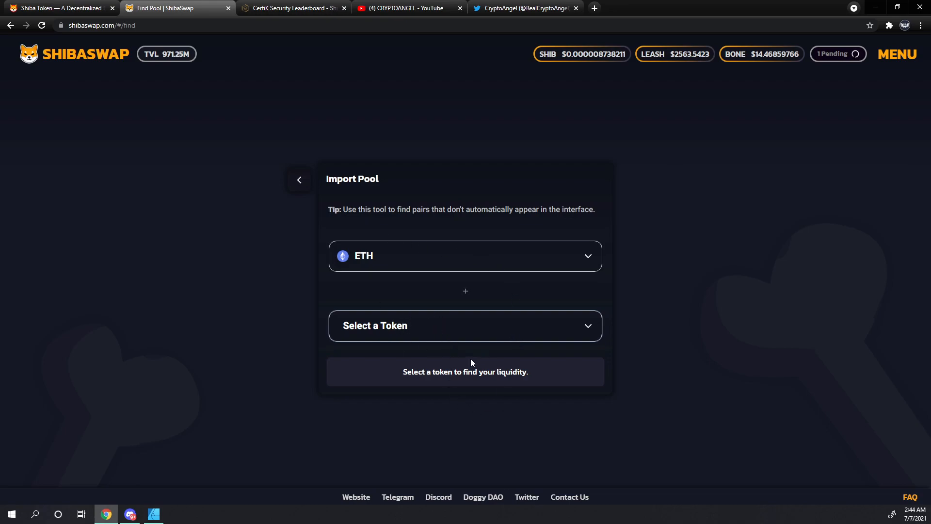
click(299, 180)
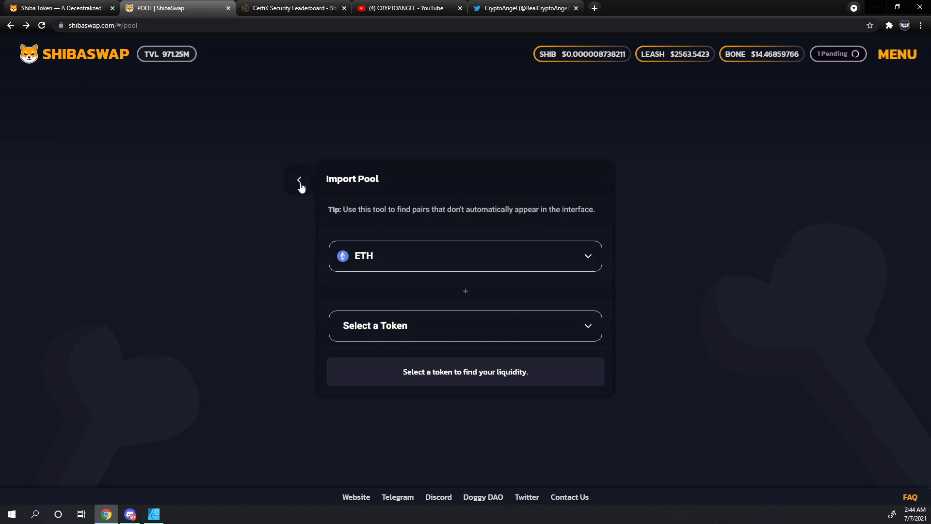
click(299, 181)
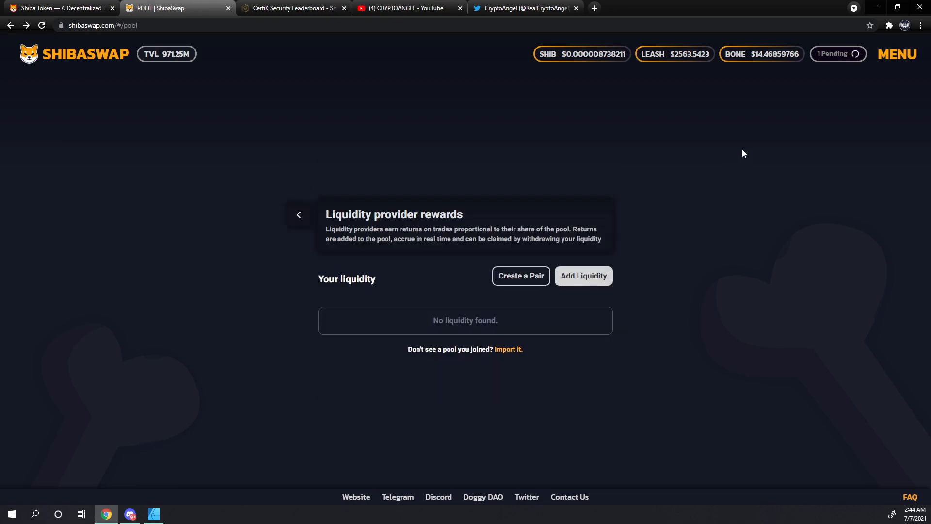
mouse_move(881, 32)
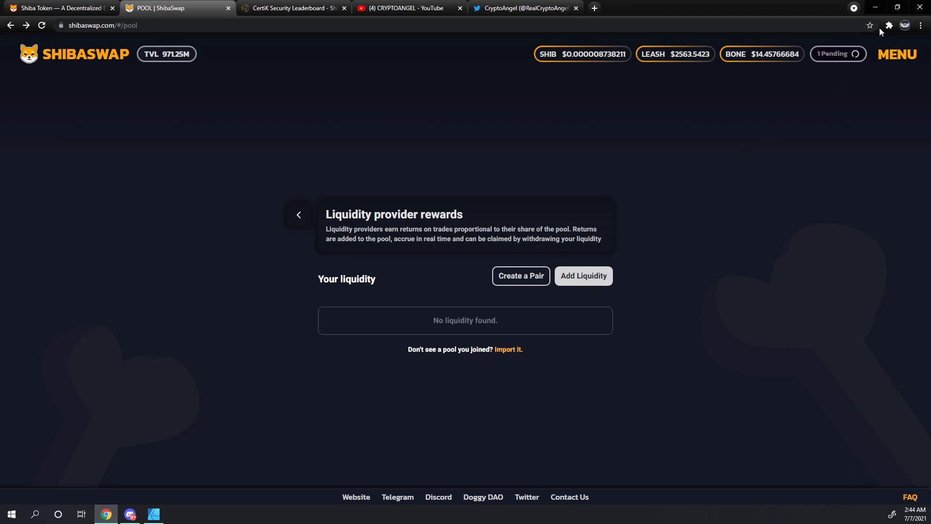
Step: Open the pending 'Approve BONE spend limit' transaction details in MetaMask's Activity list
click(889, 24)
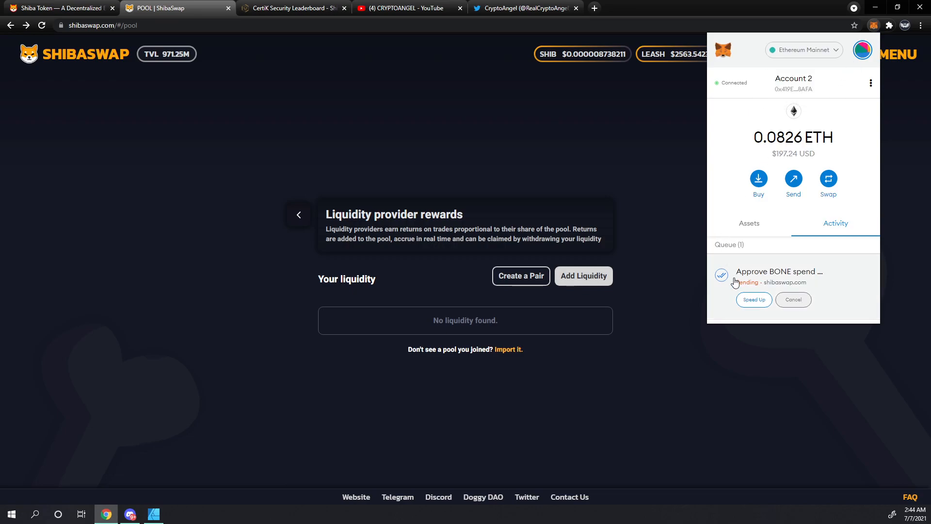
mouse_move(816, 280)
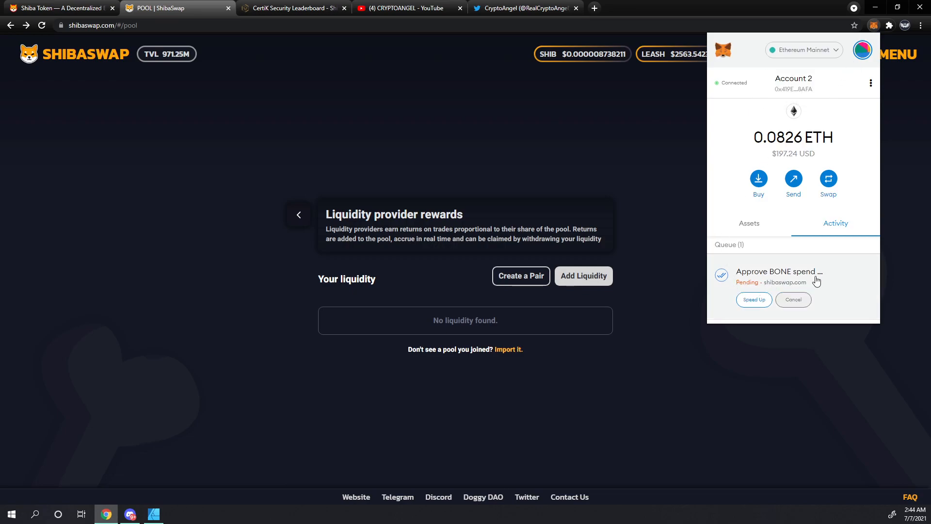
mouse_move(781, 275)
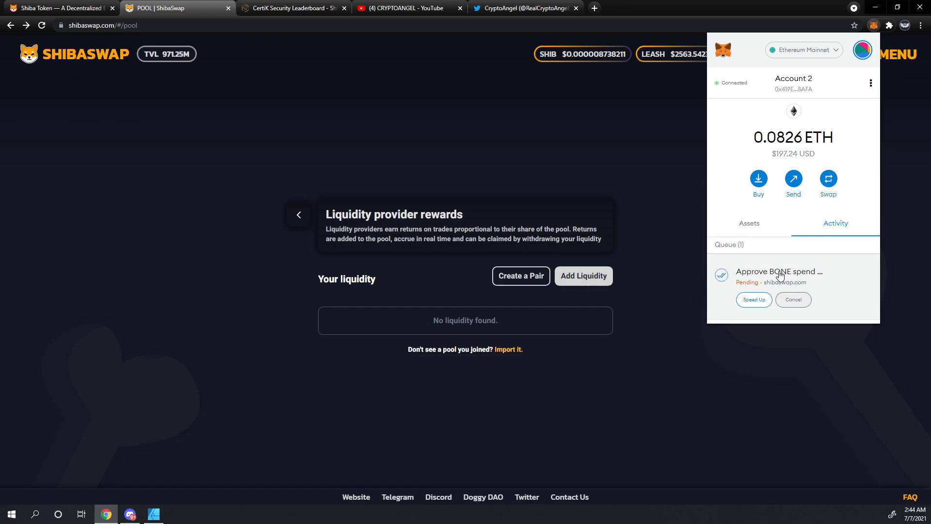
click(779, 274)
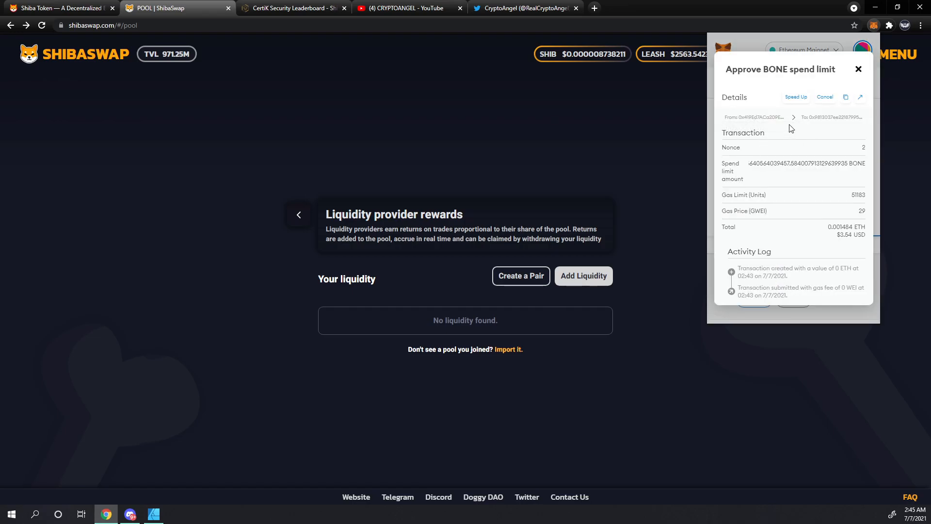
mouse_move(746, 211)
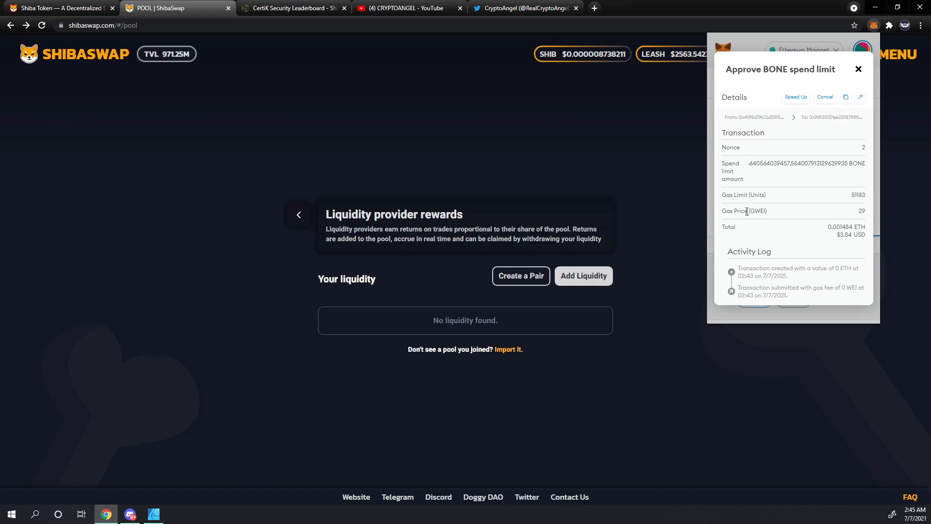
mouse_move(756, 196)
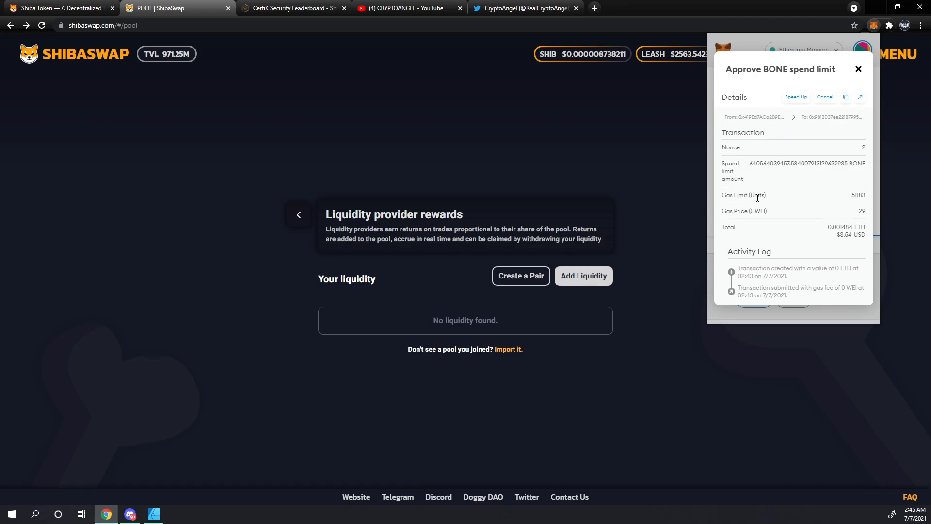
click(857, 69)
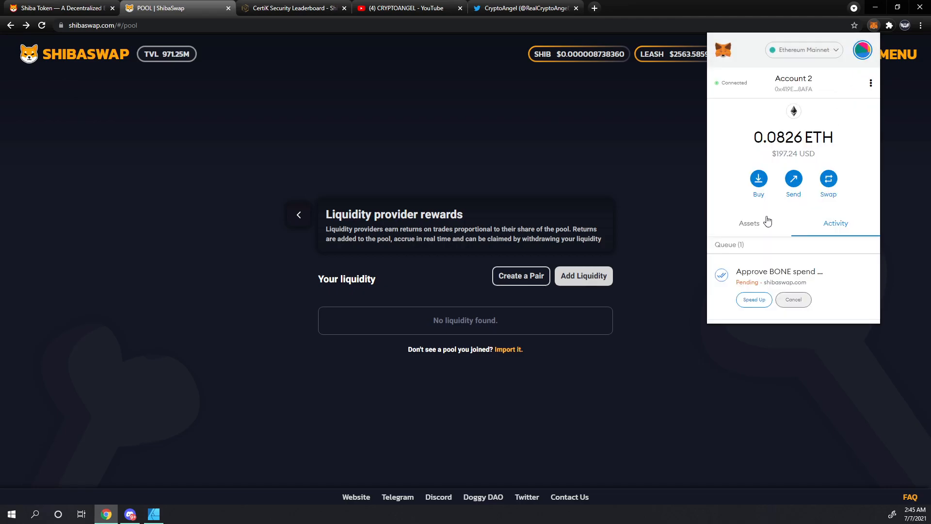
click(779, 272)
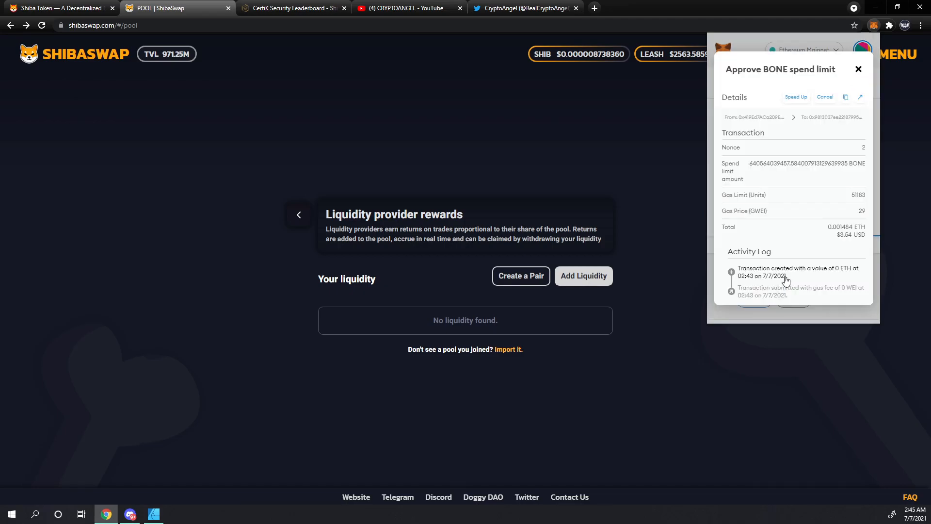
mouse_move(762, 291)
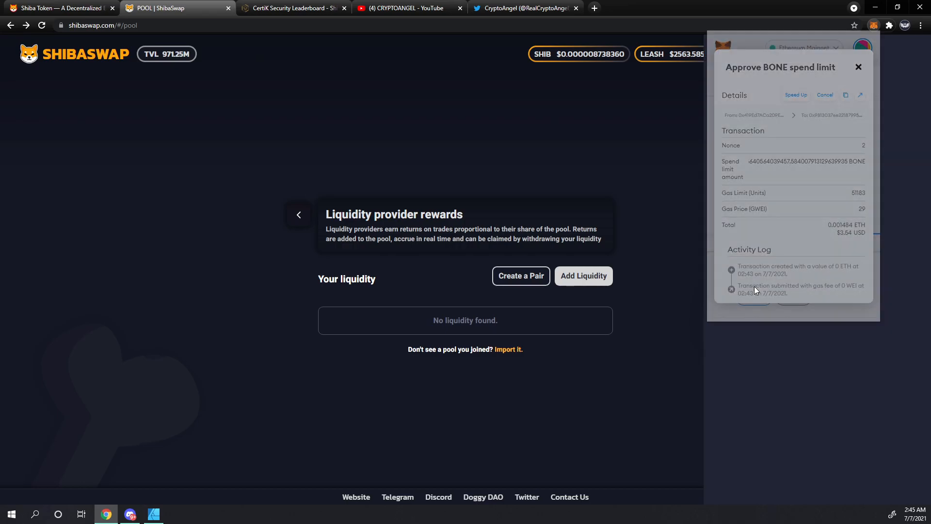
Step: Open the pending BONE approval on Etherscan and expand its full details
click(859, 96)
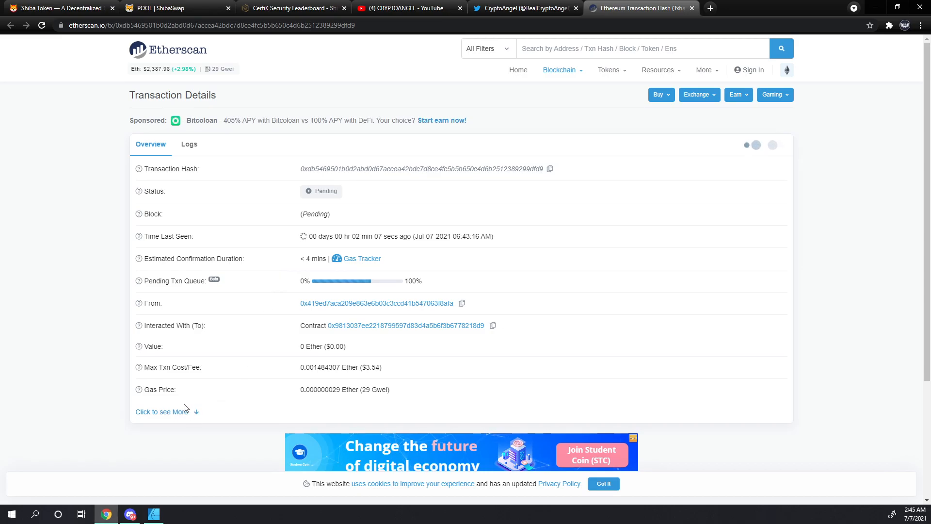
click(161, 412)
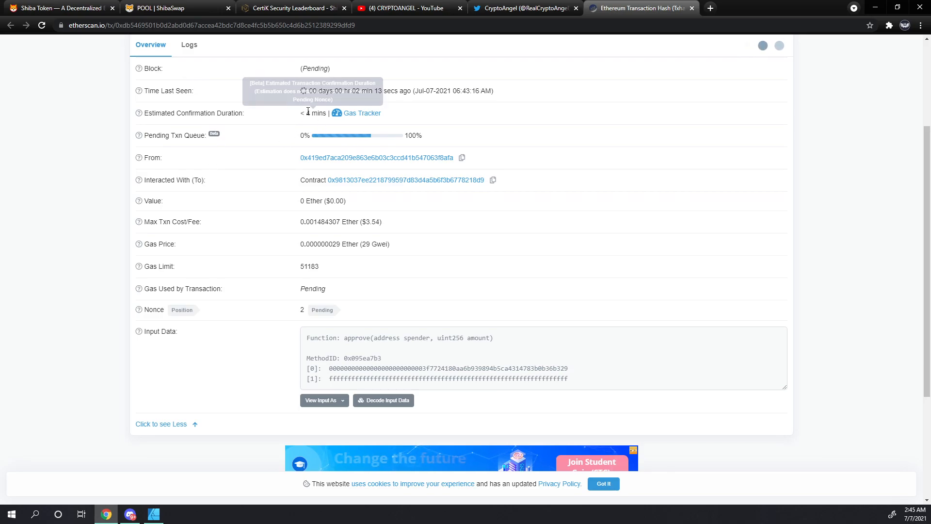
mouse_move(139, 331)
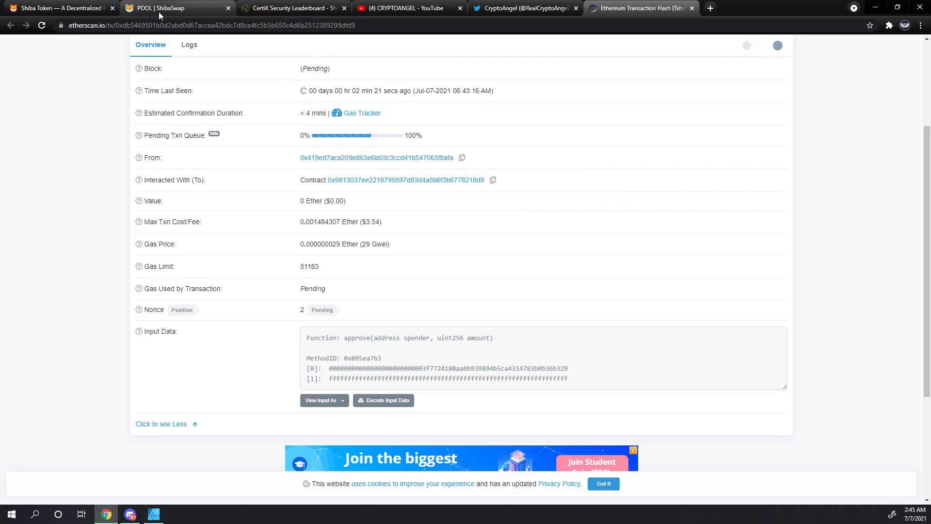
Step: Review the Slow/Average/Fast Speed Up options for the BONE approval, then close them
click(177, 8)
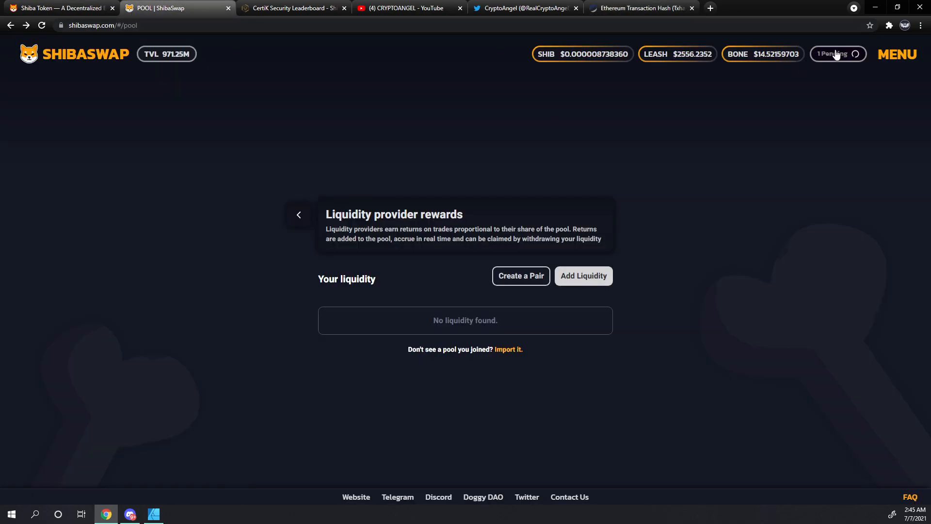
click(889, 24)
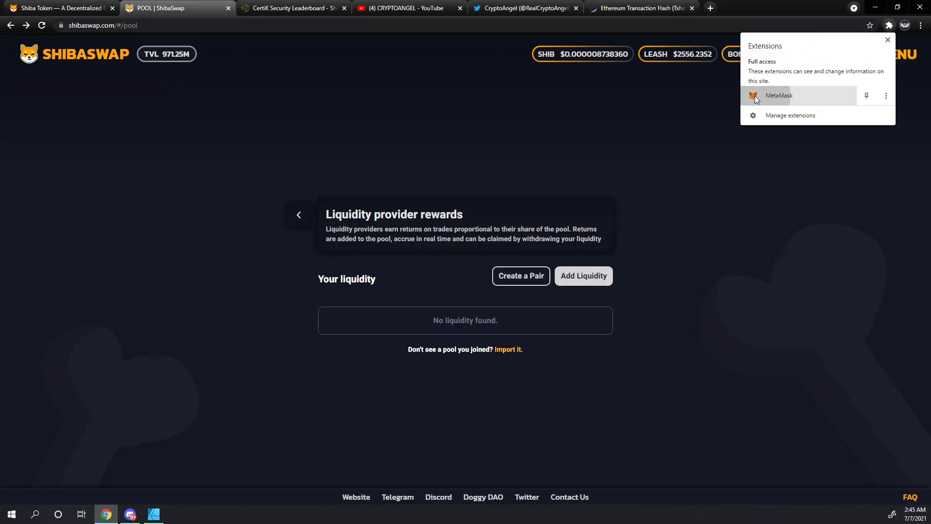
click(778, 95)
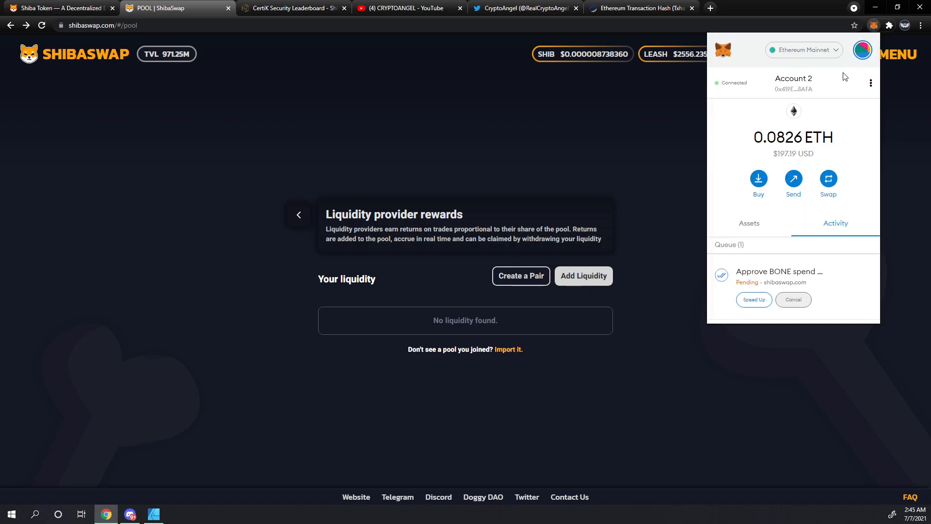
click(754, 299)
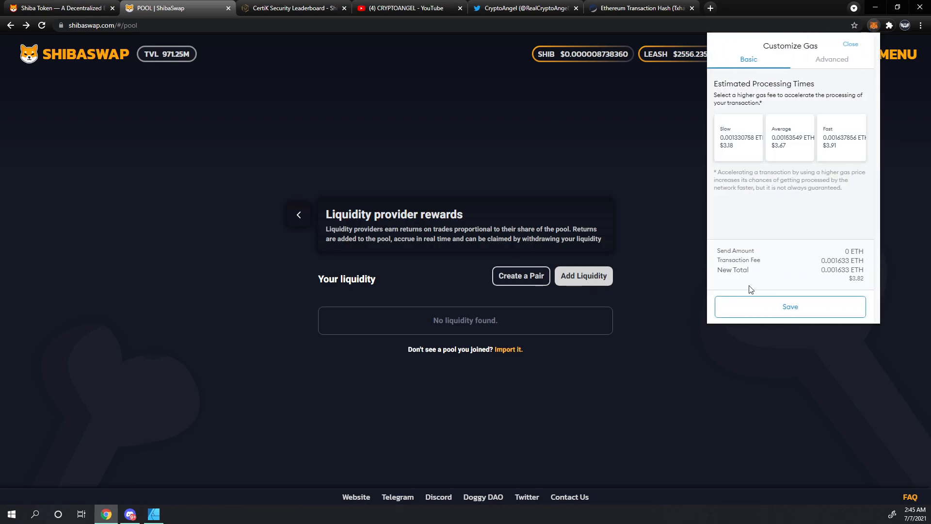
mouse_move(842, 165)
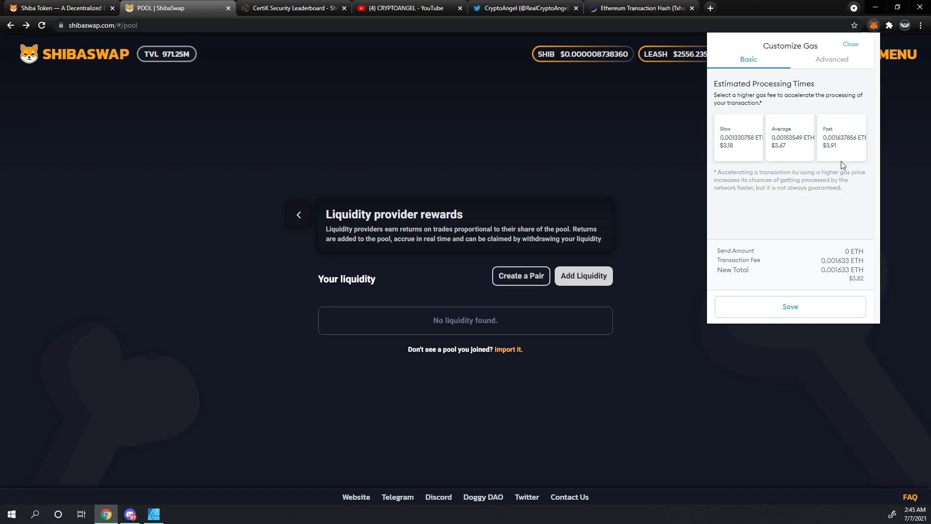
mouse_move(800, 172)
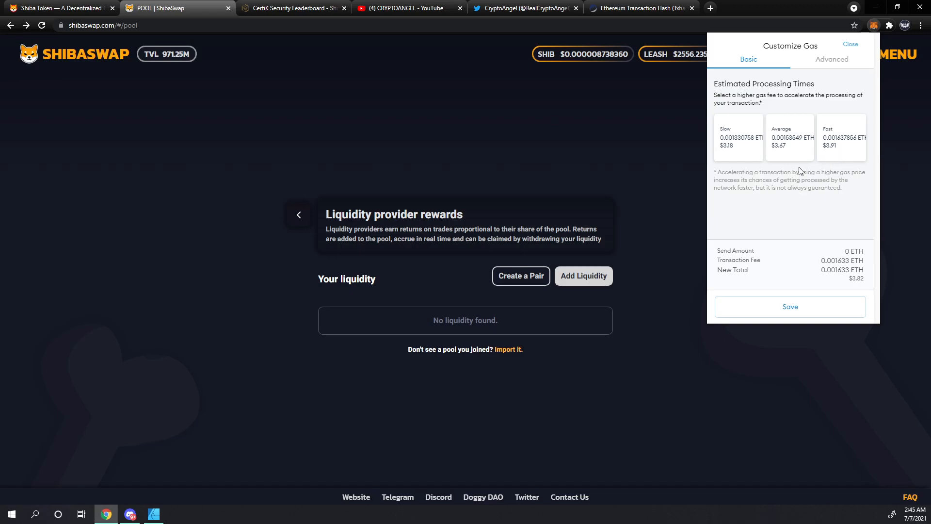
mouse_move(829, 149)
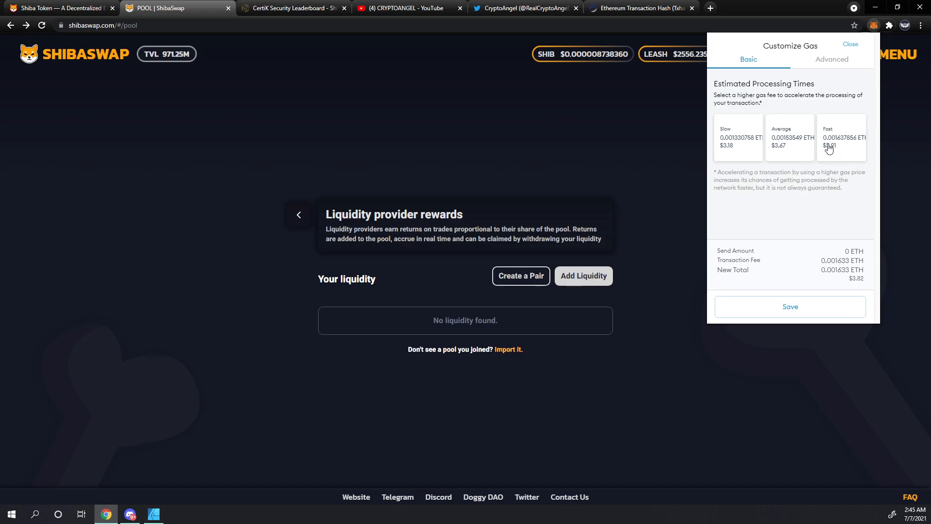
mouse_move(778, 154)
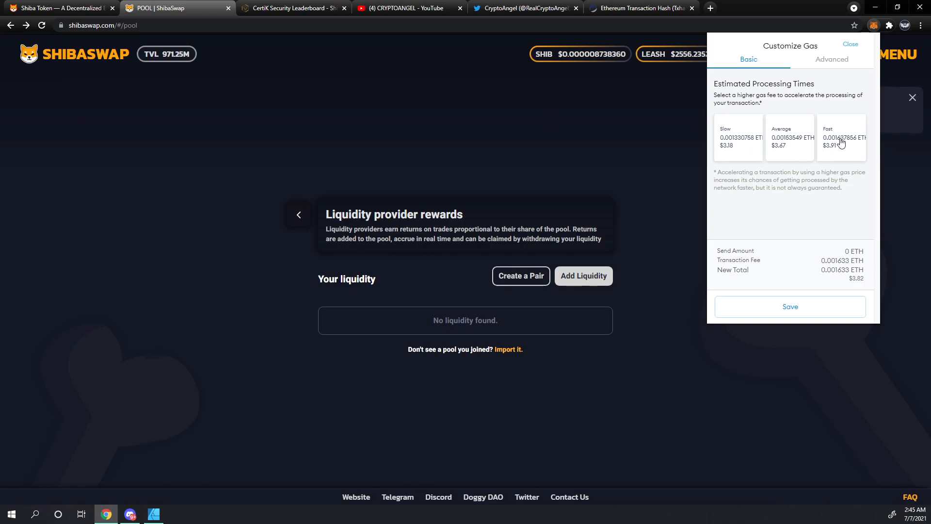
mouse_move(850, 143)
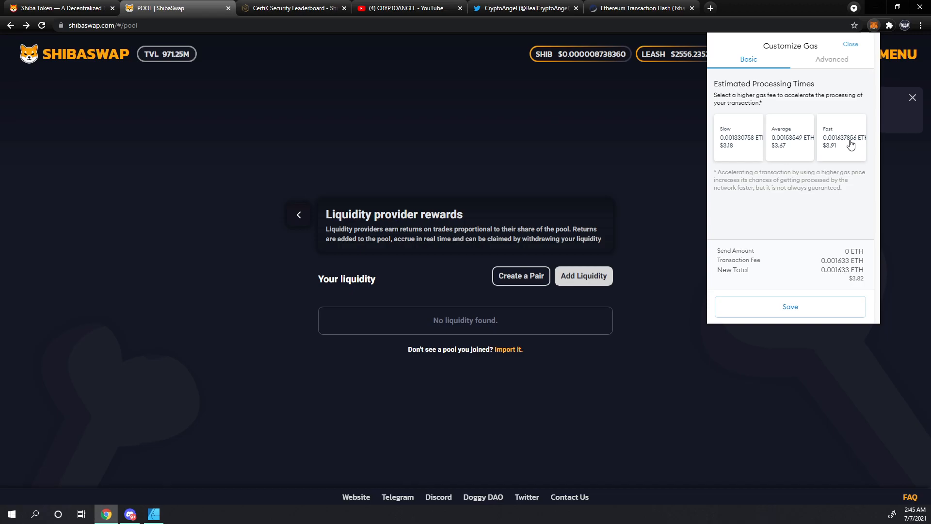
mouse_move(848, 150)
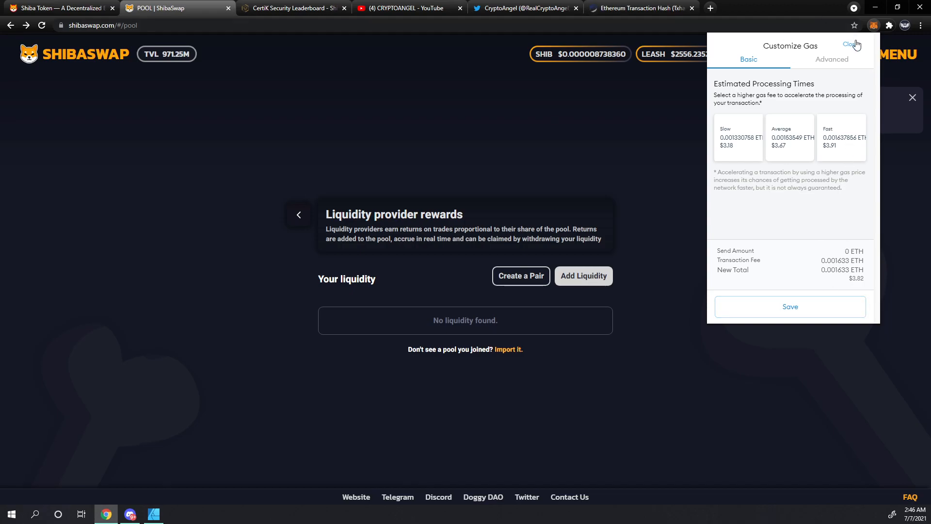
click(851, 44)
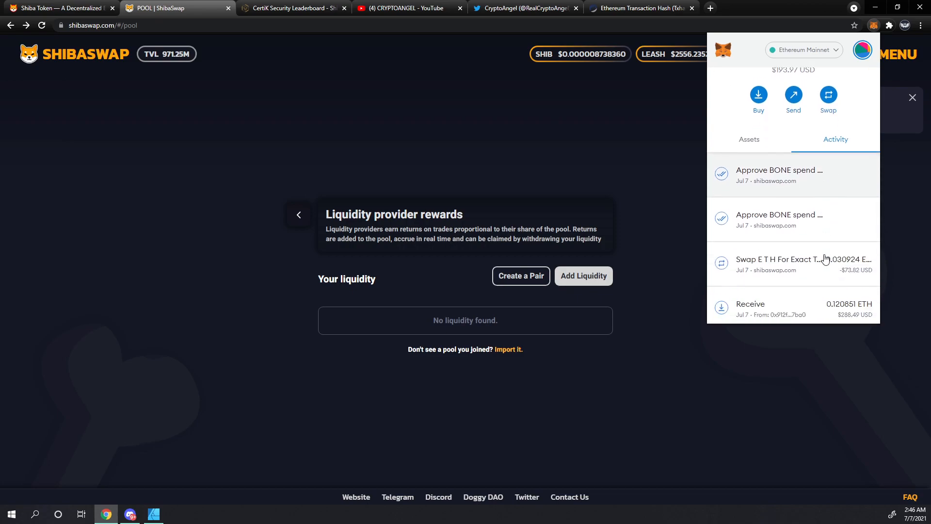
Step: Check the Approve BONE transaction shows Status: Success on Etherscan, then return to ShibaSwap
click(912, 98)
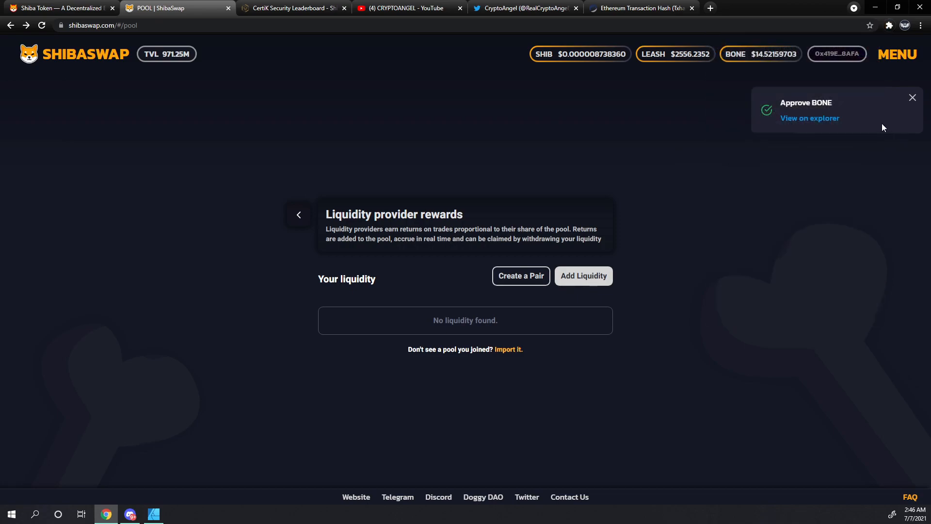
mouse_move(810, 118)
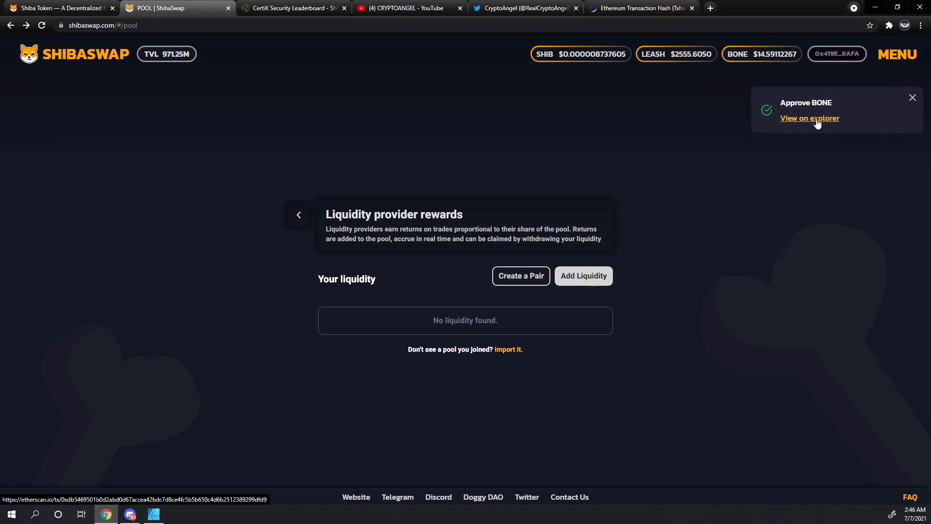
click(809, 119)
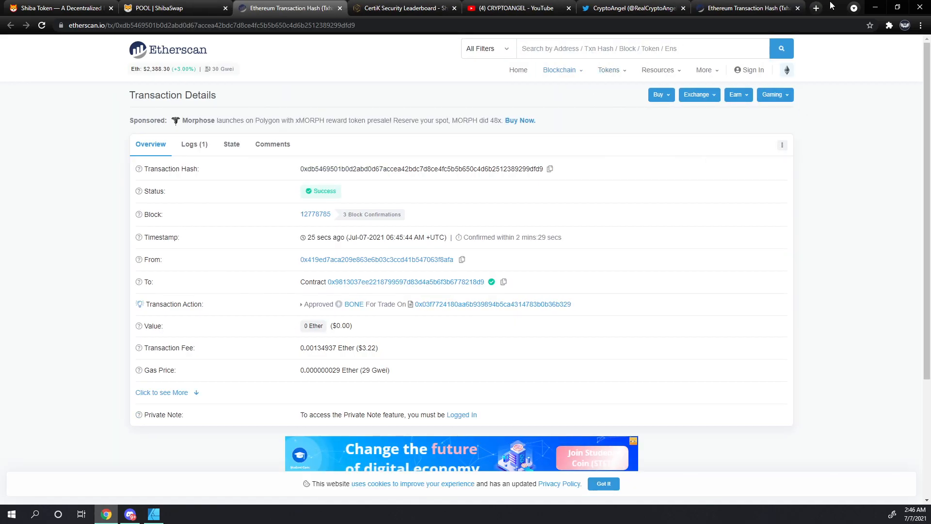
click(172, 8)
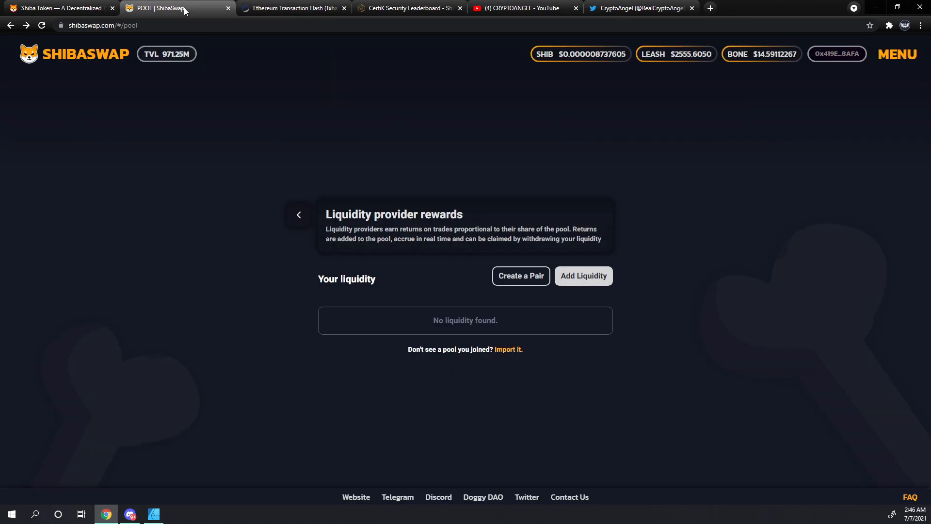
mouse_move(495, 267)
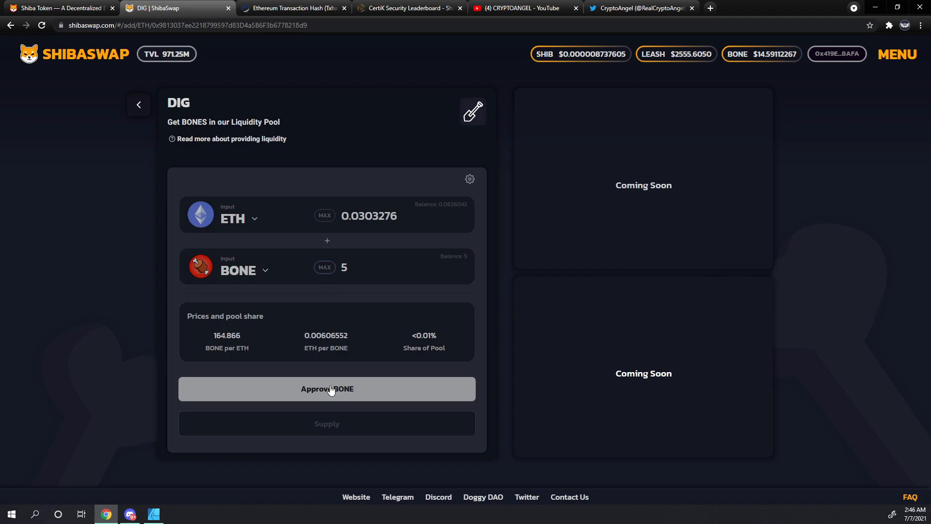
mouse_move(433, 242)
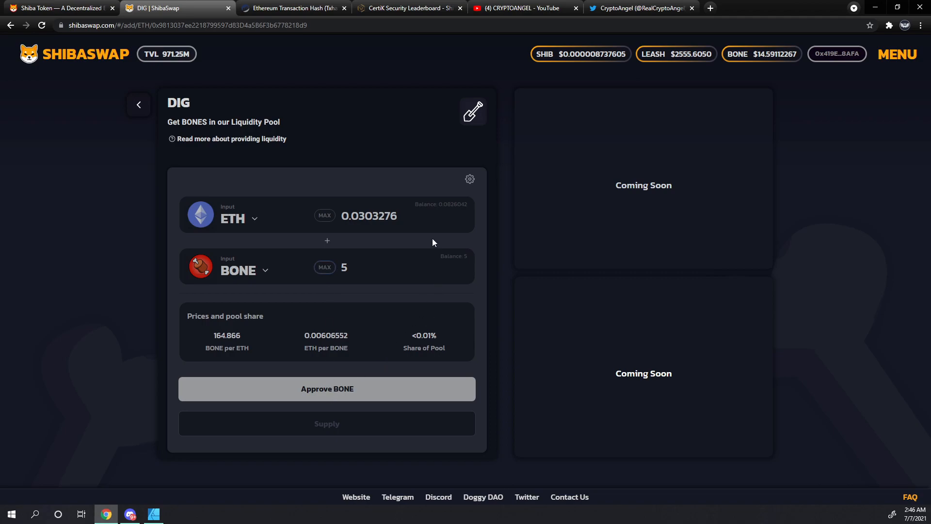
Step: Supply 0.0306224 ETH and 5 BONE, bringing up the ~0.384683 pool-token confirmation
click(326, 389)
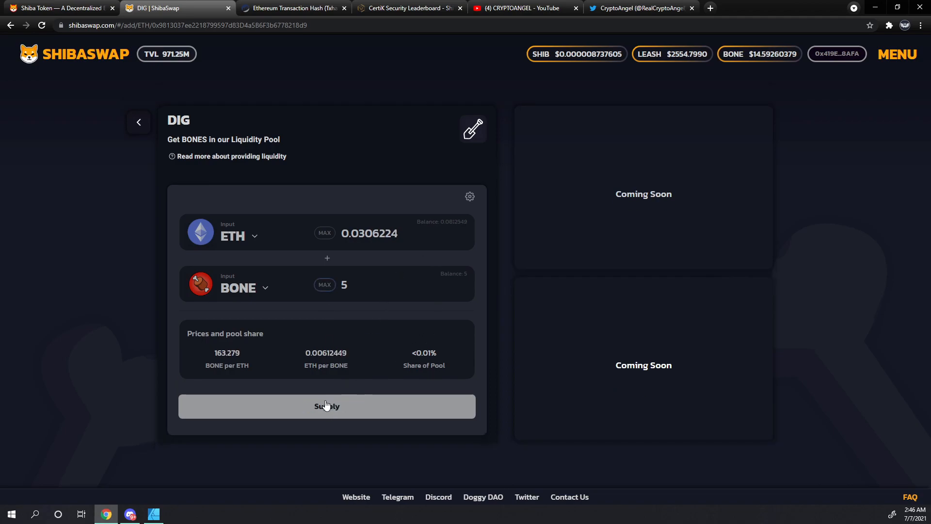
mouse_move(328, 410)
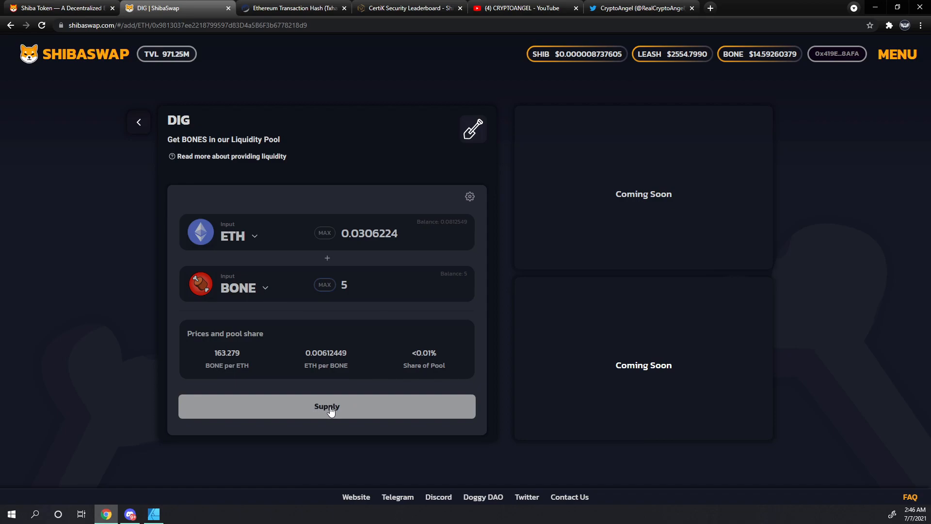
mouse_move(335, 409)
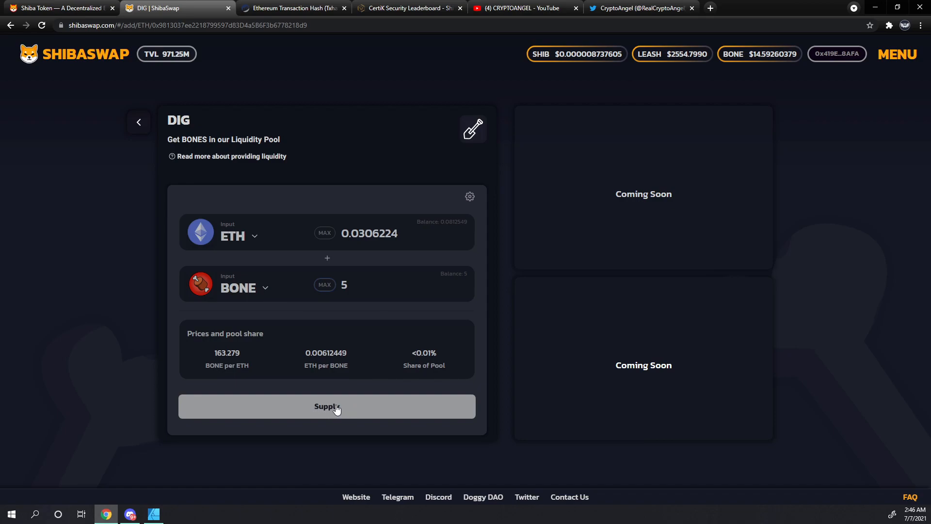
mouse_move(327, 408)
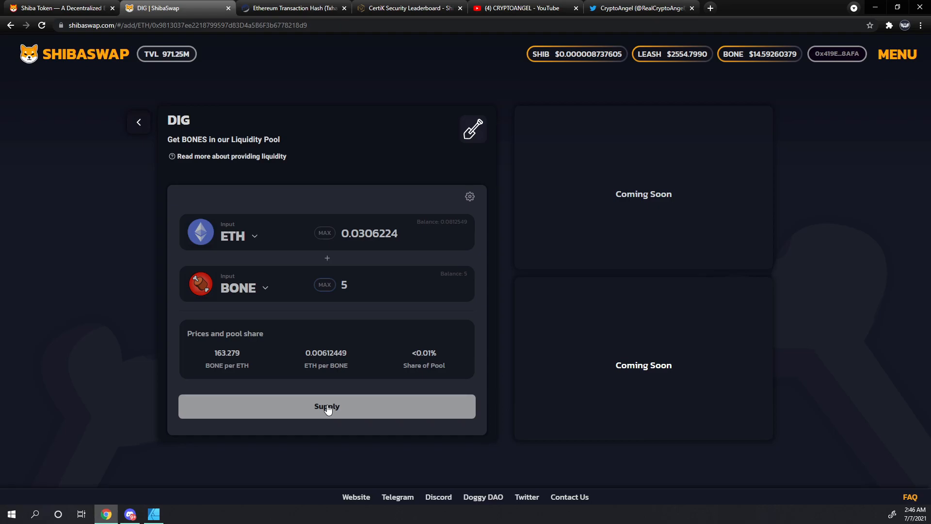
click(326, 406)
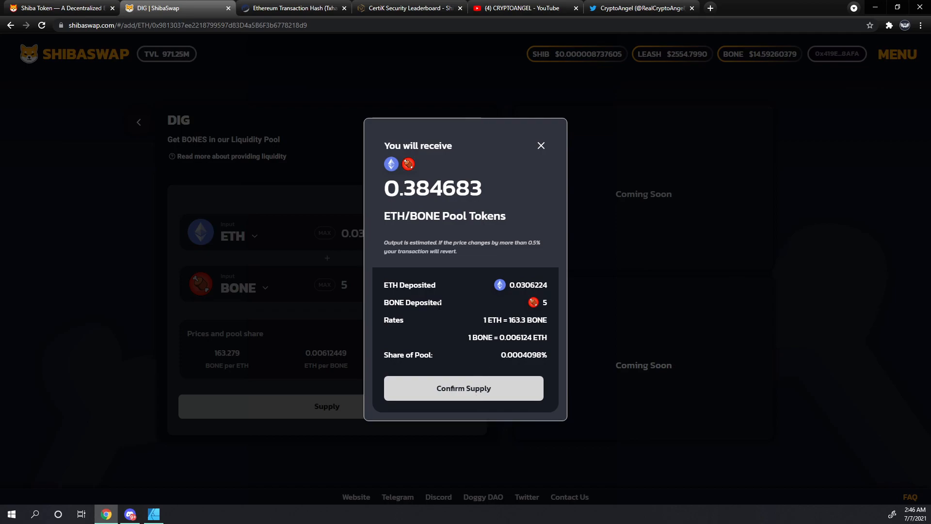
mouse_move(493, 304)
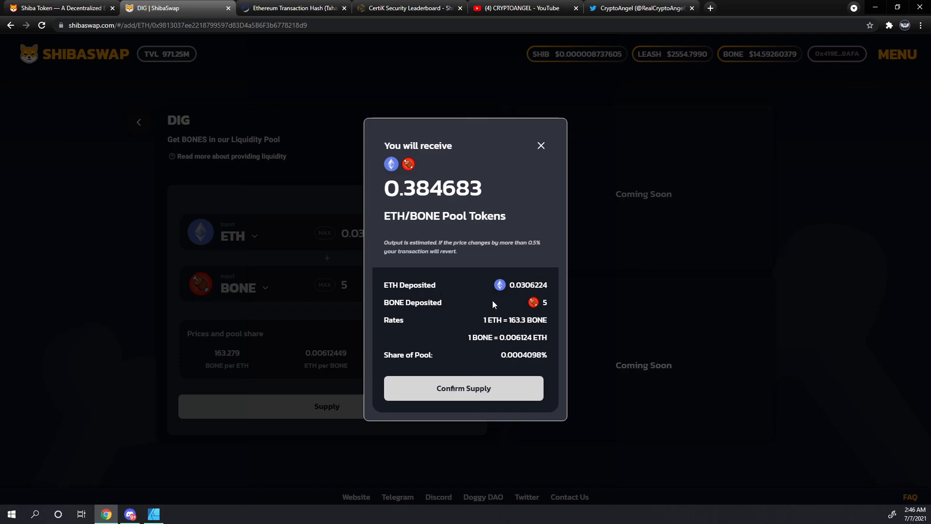
mouse_move(448, 330)
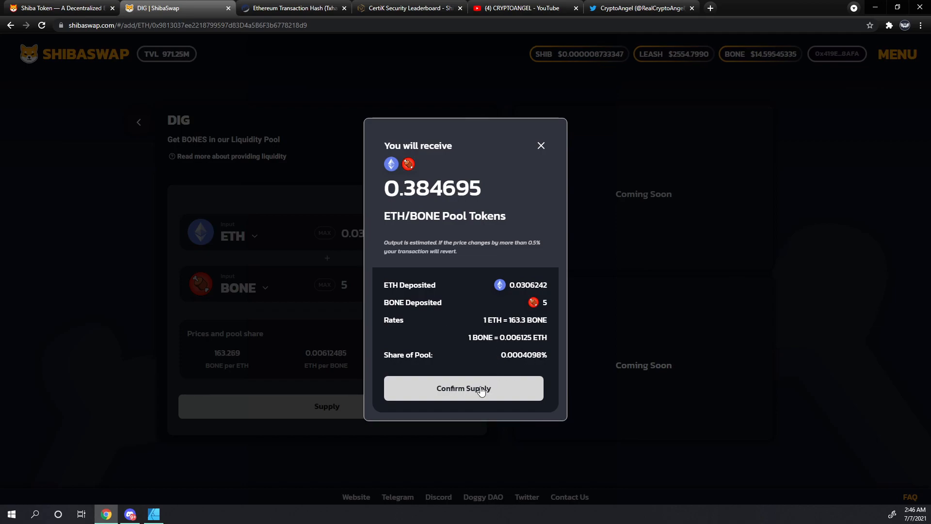
Step: Switch the MetaMask transaction fee to the Fast option and save it
click(463, 388)
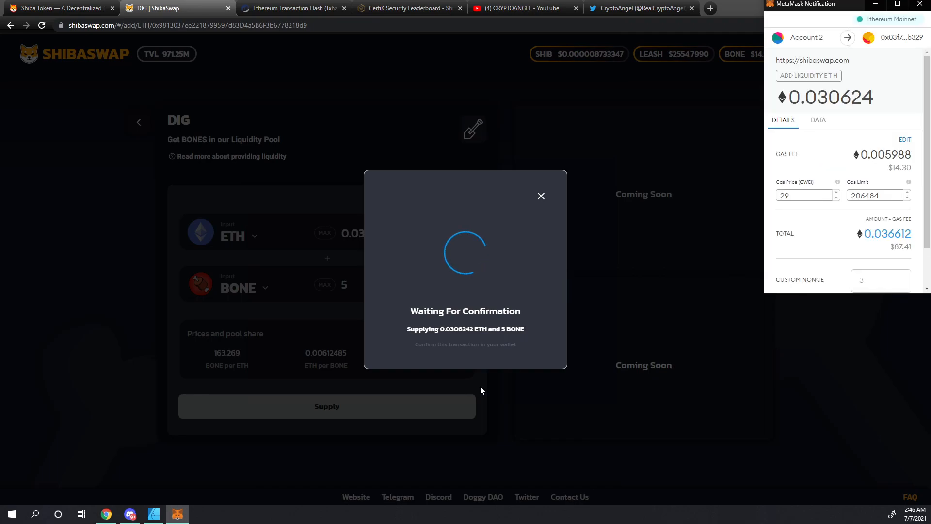
mouse_move(836, 187)
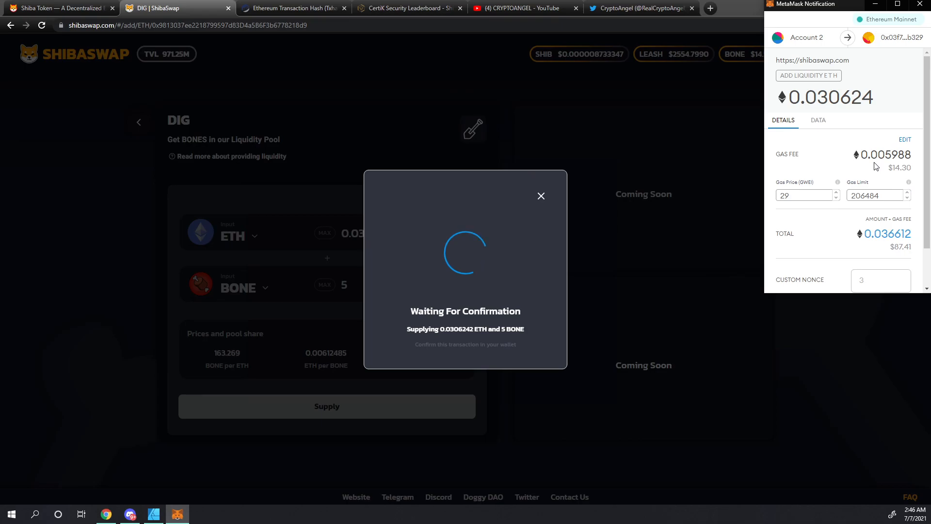
mouse_move(905, 145)
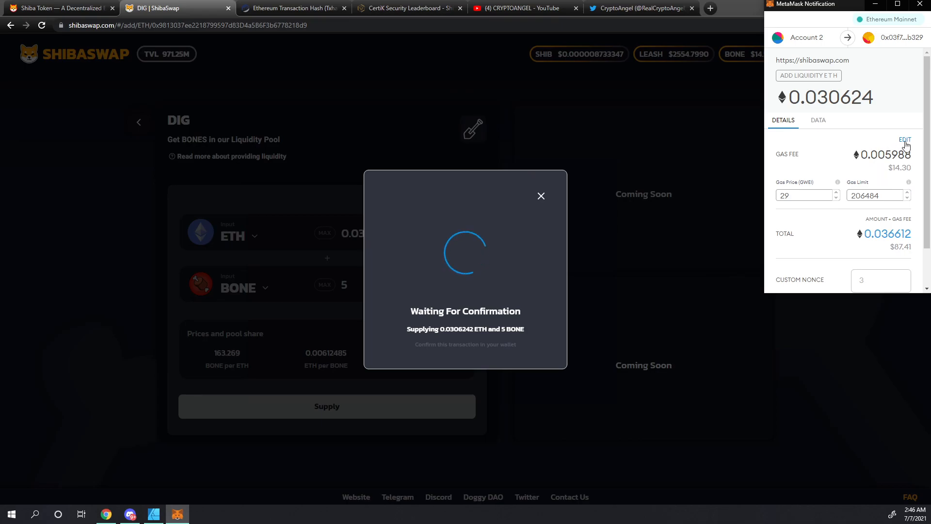
click(905, 141)
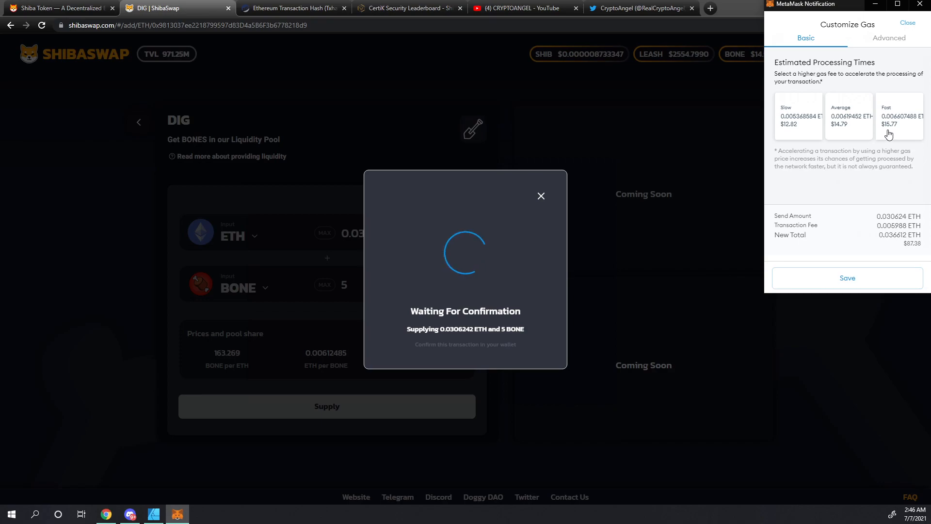
click(899, 115)
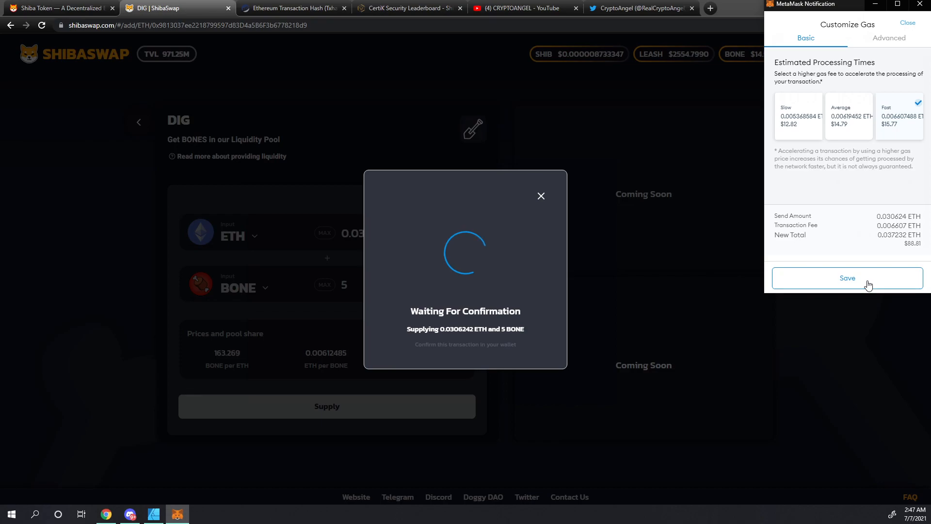
click(847, 278)
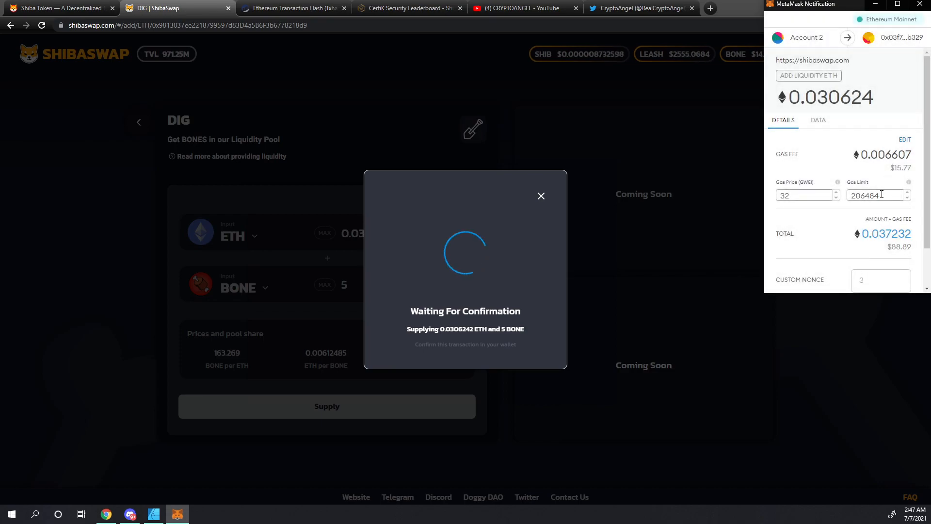
Step: Set the gas limit to 300000 and confirm the ETH/BONE deposit
triple_click(873, 195)
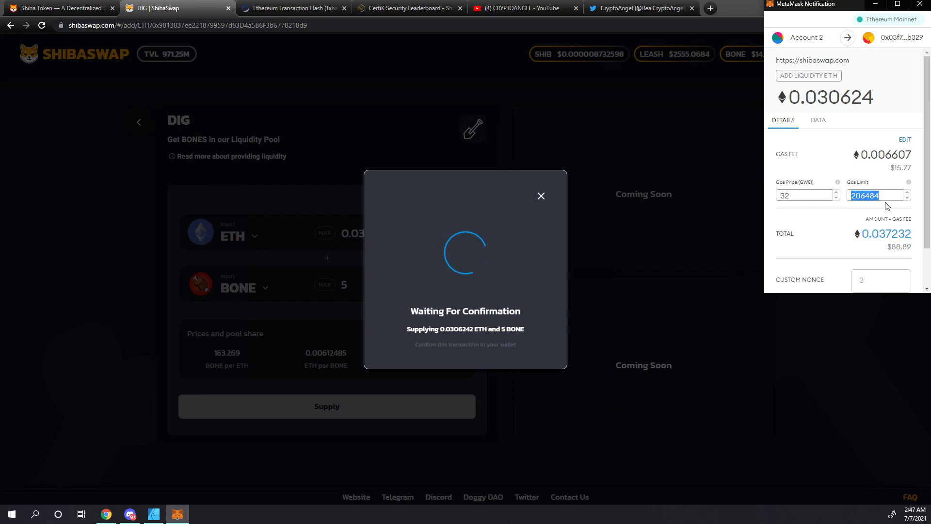
mouse_move(848, 209)
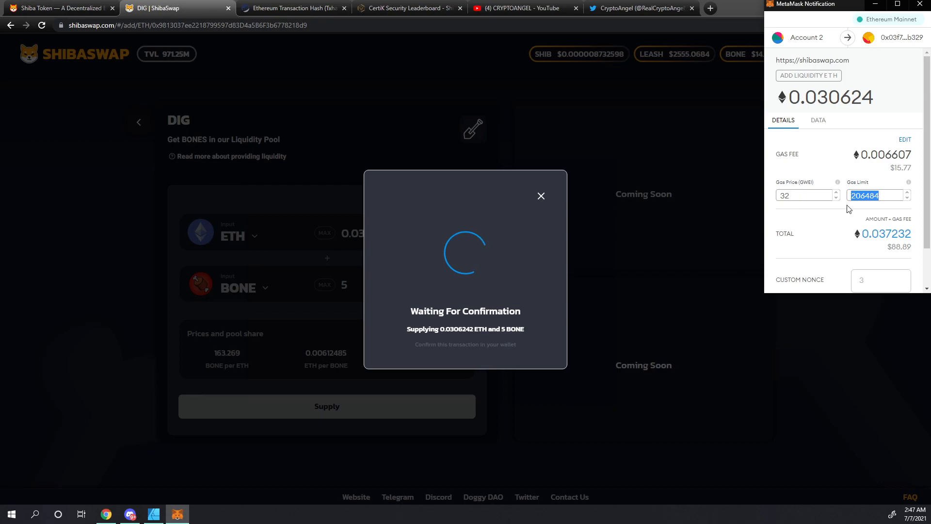
mouse_move(808, 209)
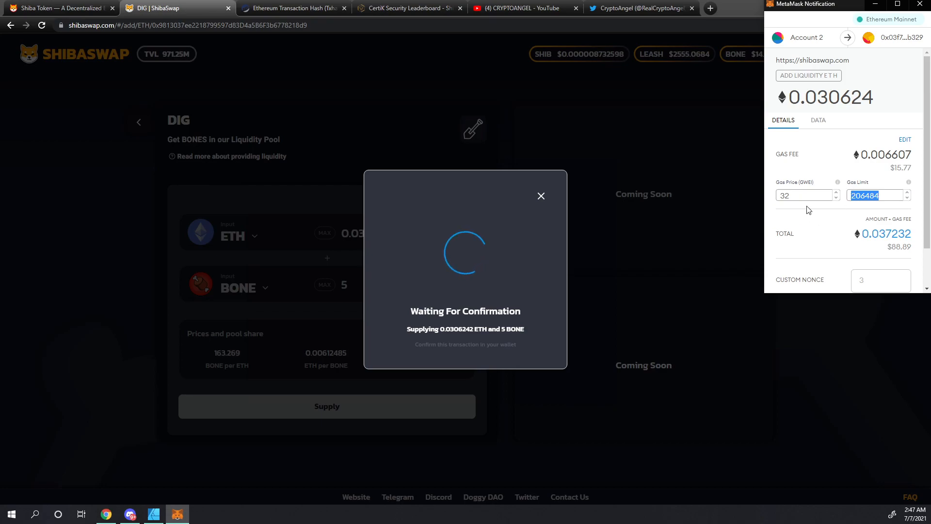
mouse_move(895, 190)
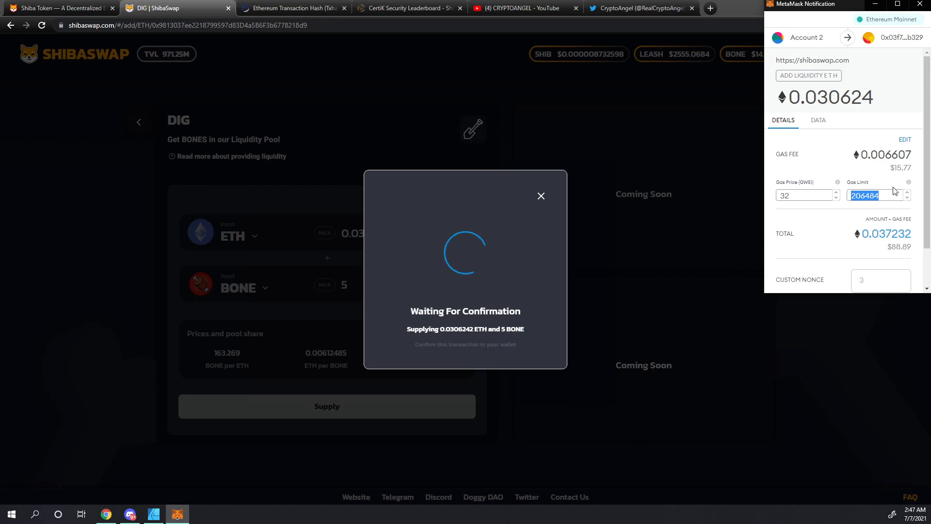
text(300000)
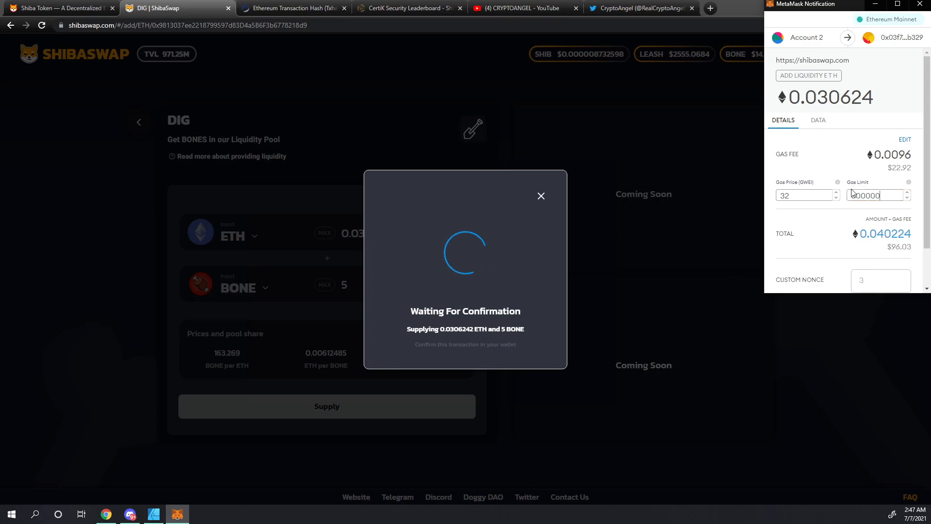
scroll(down, 3)
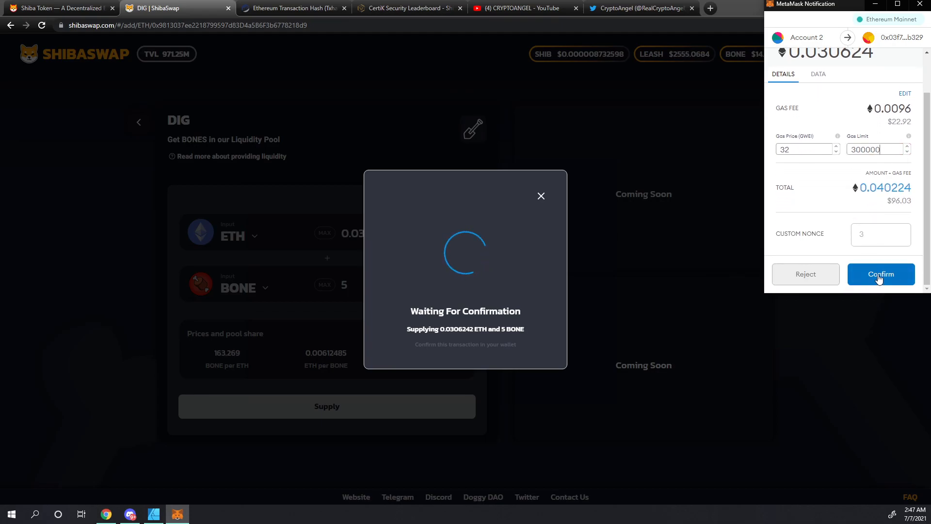
click(880, 274)
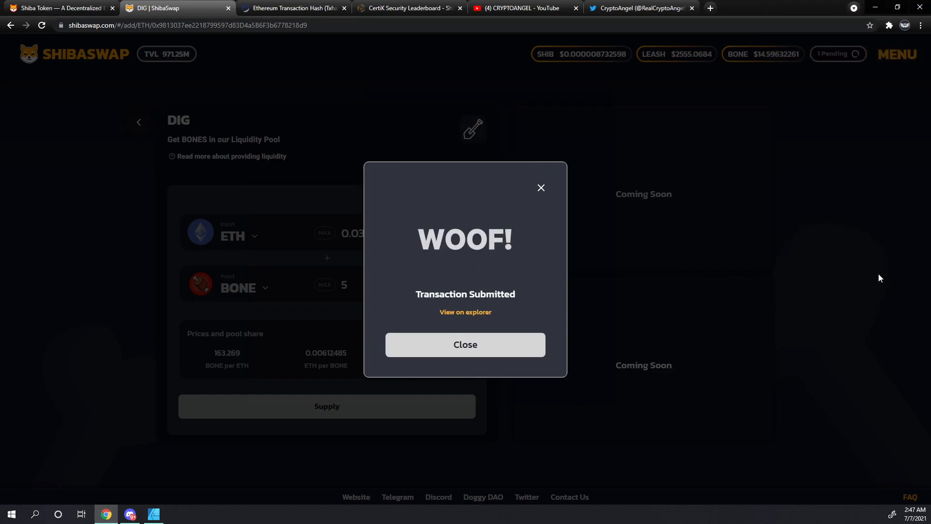
mouse_move(452, 326)
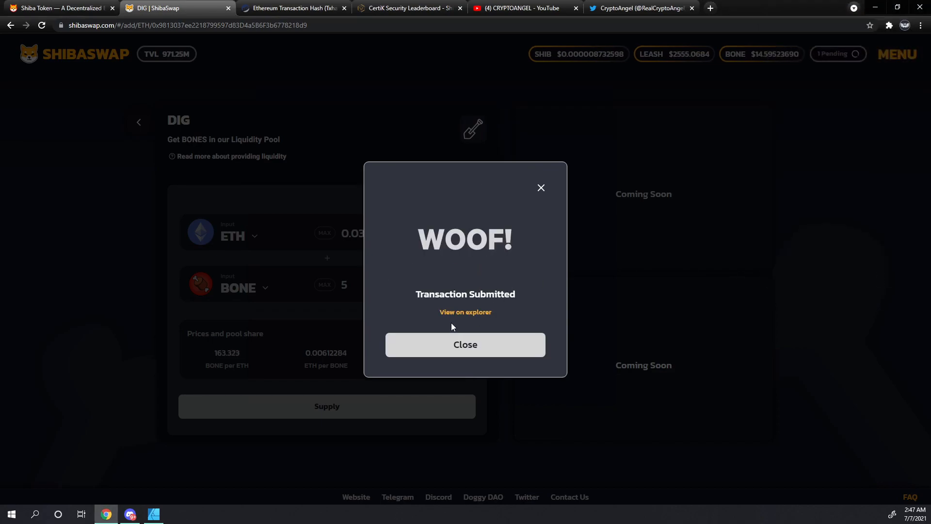
mouse_move(473, 338)
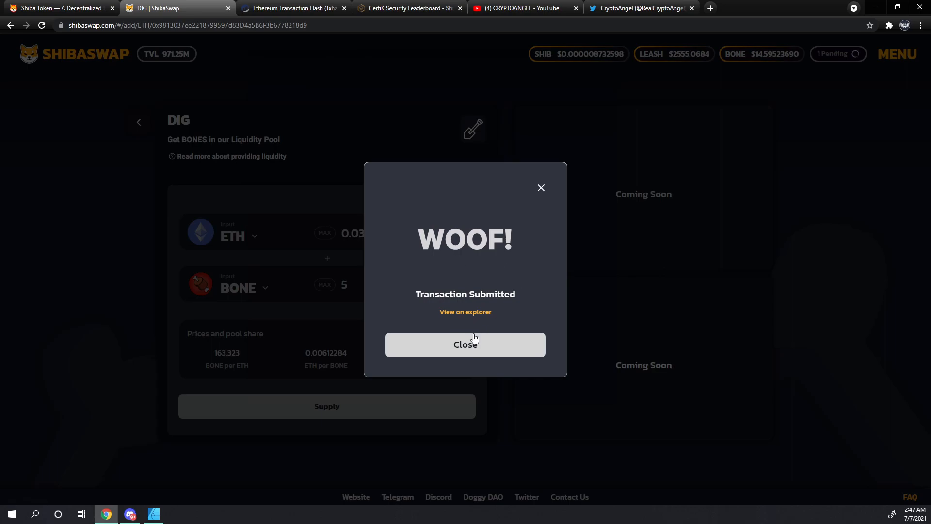
Step: Close the WOOF! Transaction Submitted dialog to return to the DIG form
click(465, 344)
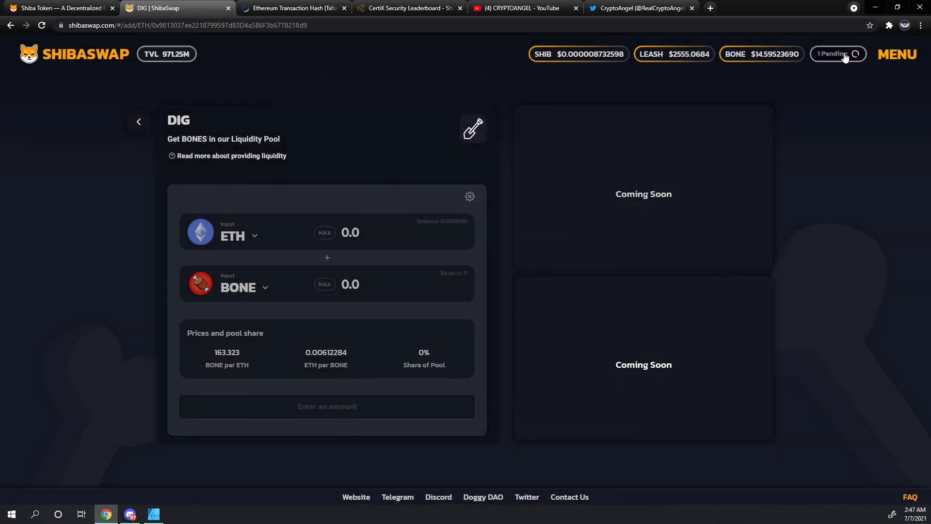
mouse_move(774, 141)
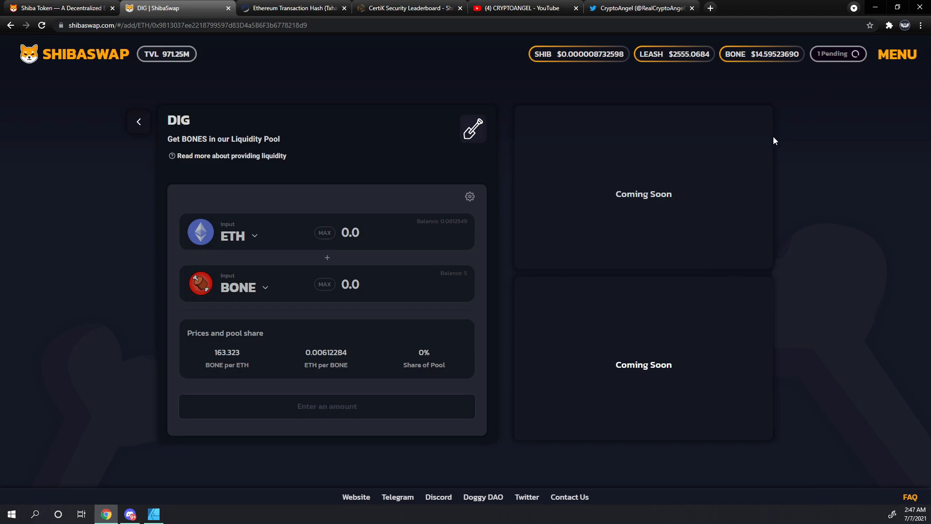
mouse_move(614, 235)
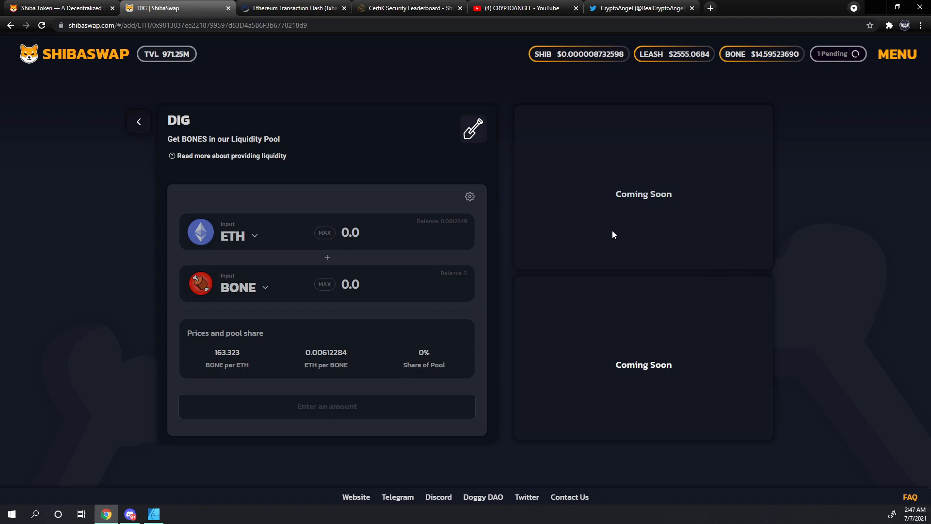
mouse_move(583, 153)
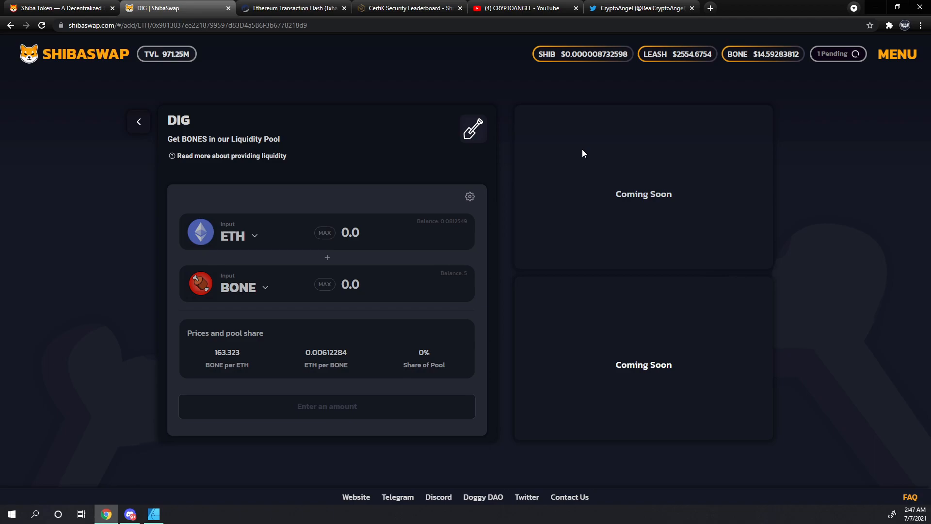
mouse_move(741, 107)
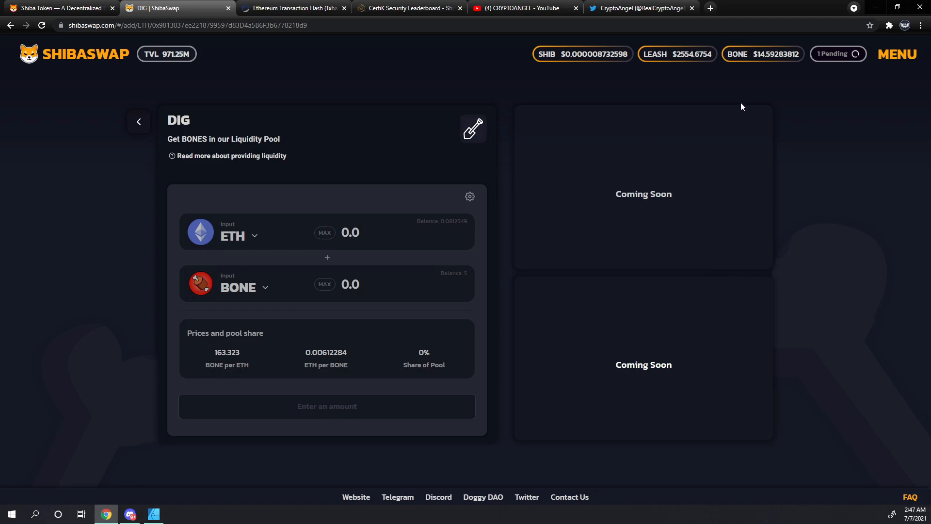
mouse_move(243, 290)
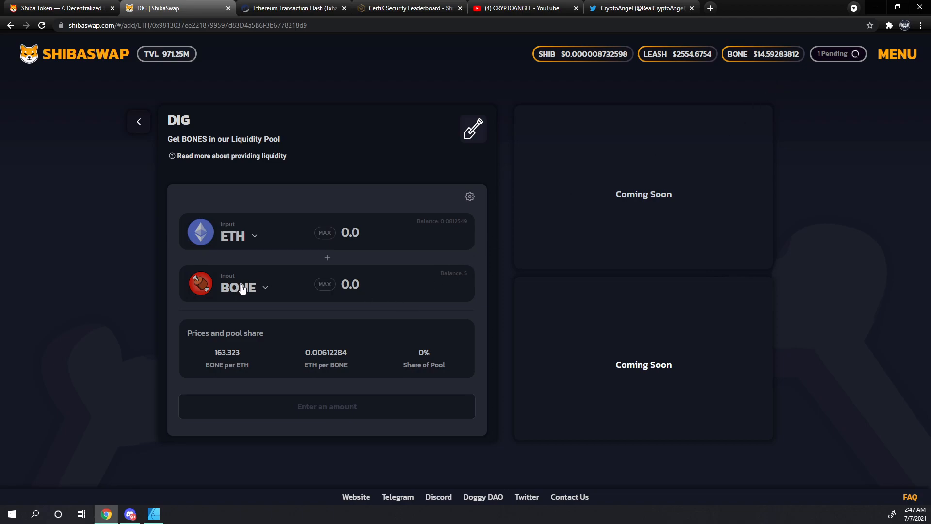
mouse_move(389, 86)
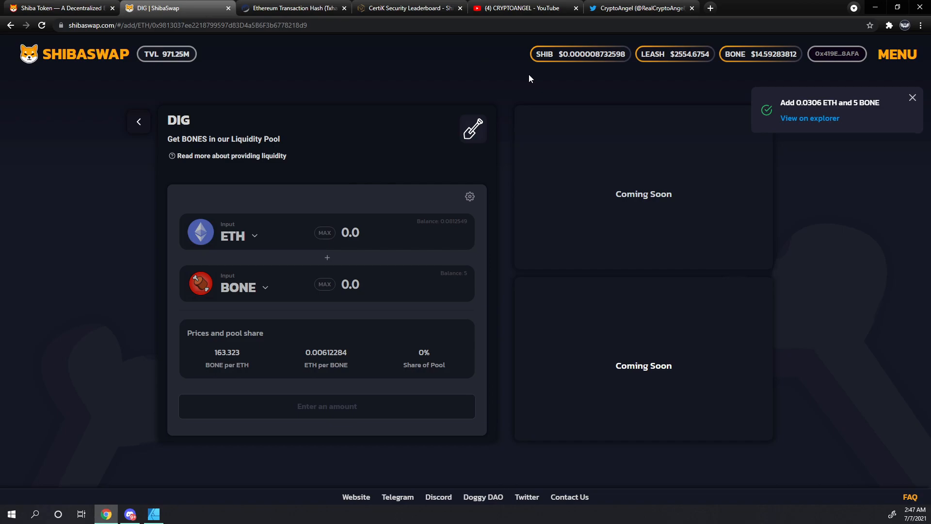
mouse_move(717, 176)
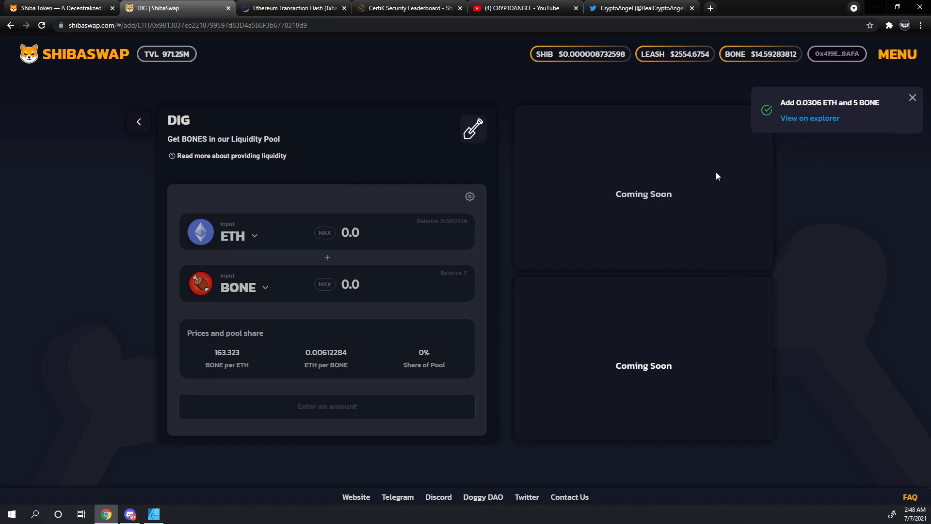
mouse_move(662, 185)
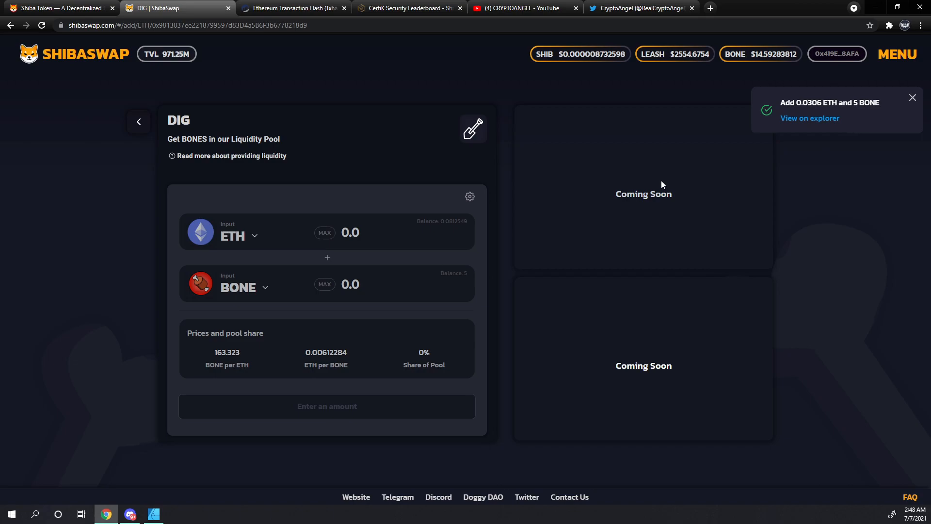
Step: Review the 0.3846 BONE/ETH position and dismiss the 'Add 0.0306 ETH and 5 BONE' notice
scroll(down, 3)
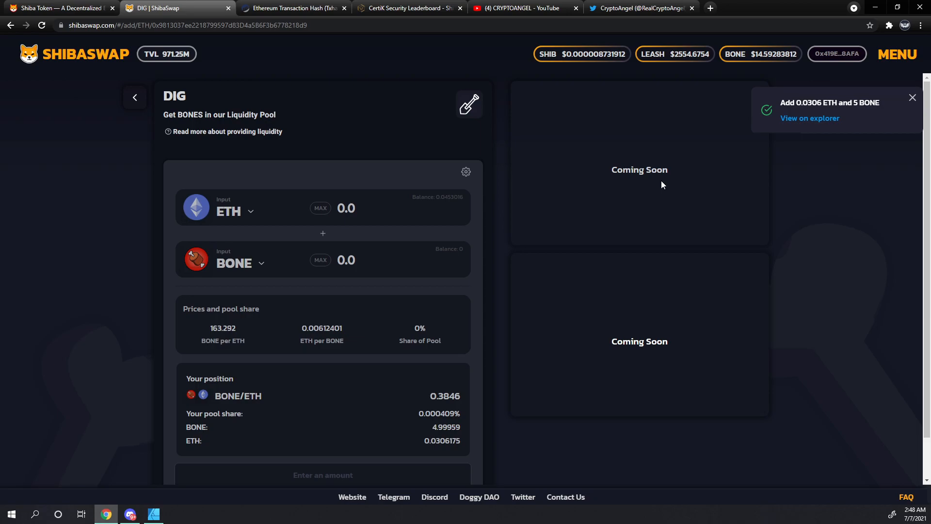
mouse_move(819, 164)
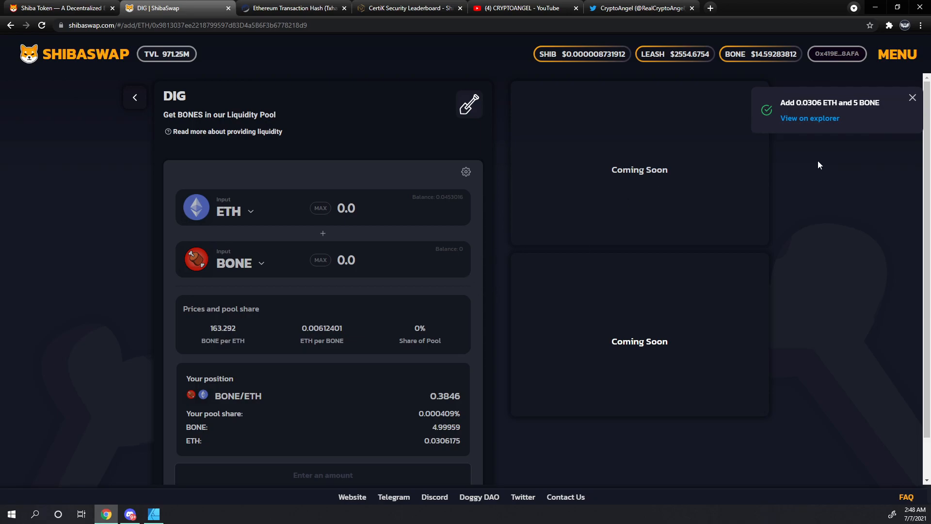
click(912, 97)
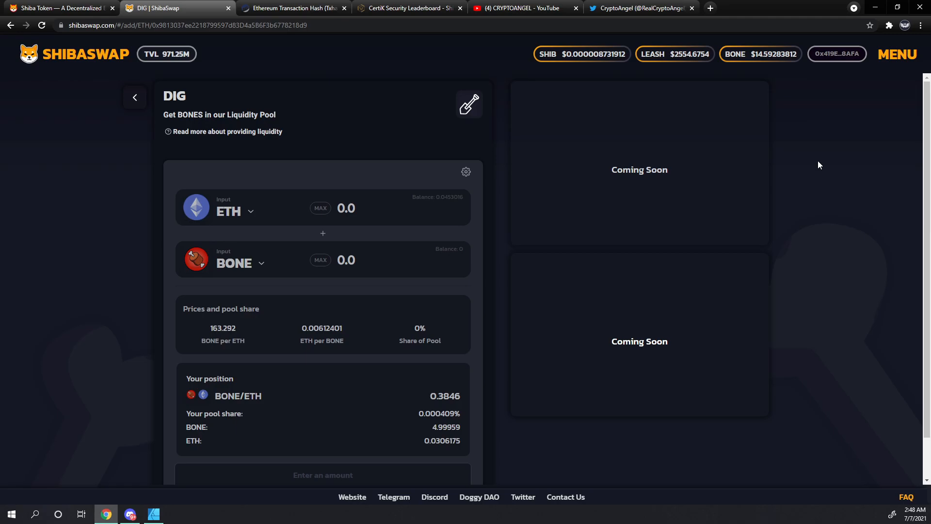